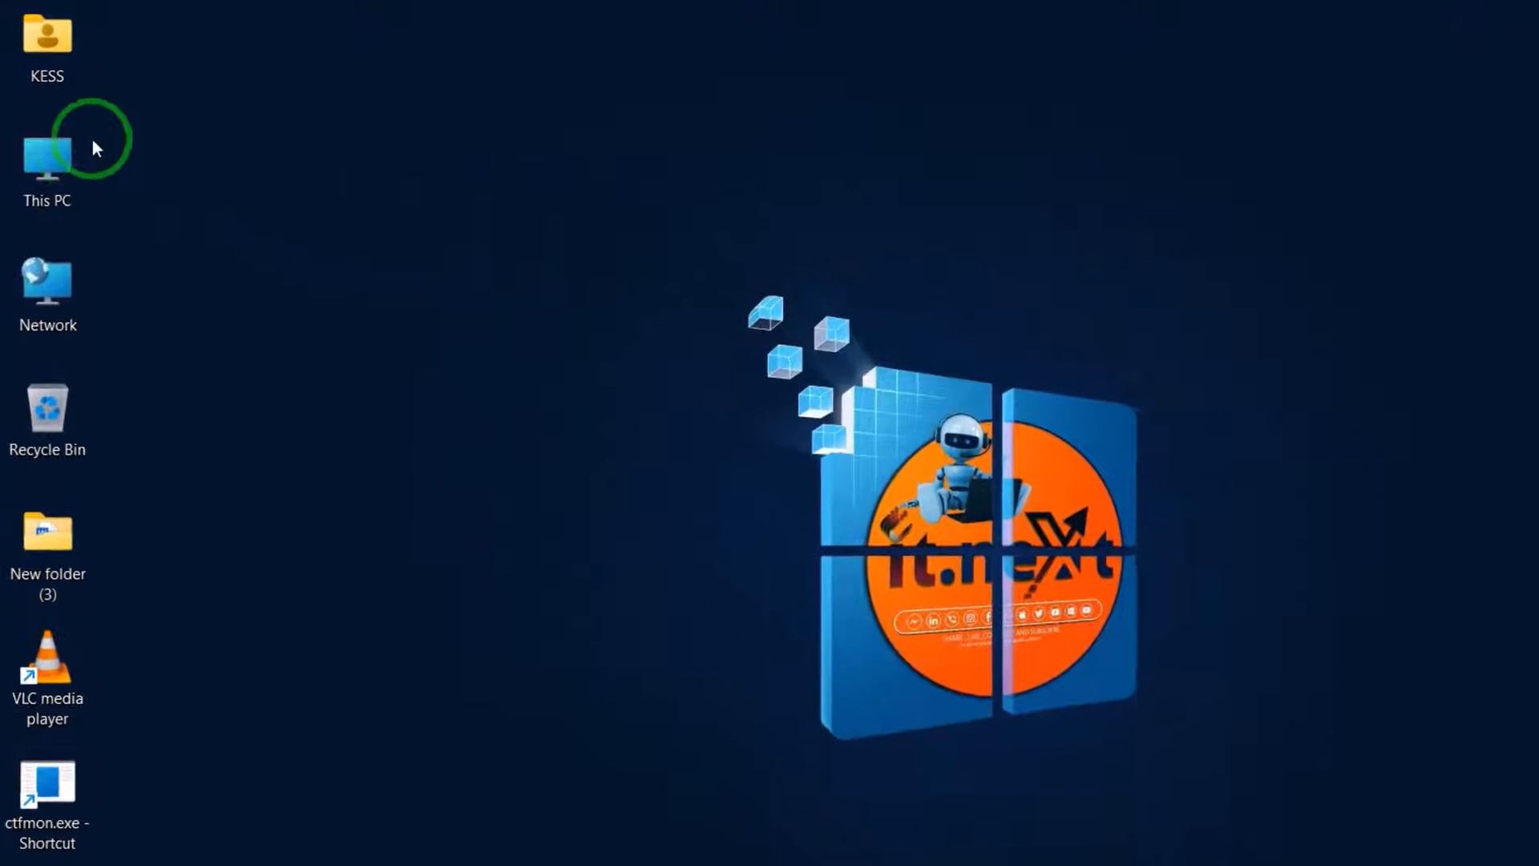
# Reach the System Protection settings via This PC's Properties and the About page link.
pyautogui.rightClick(47, 144)
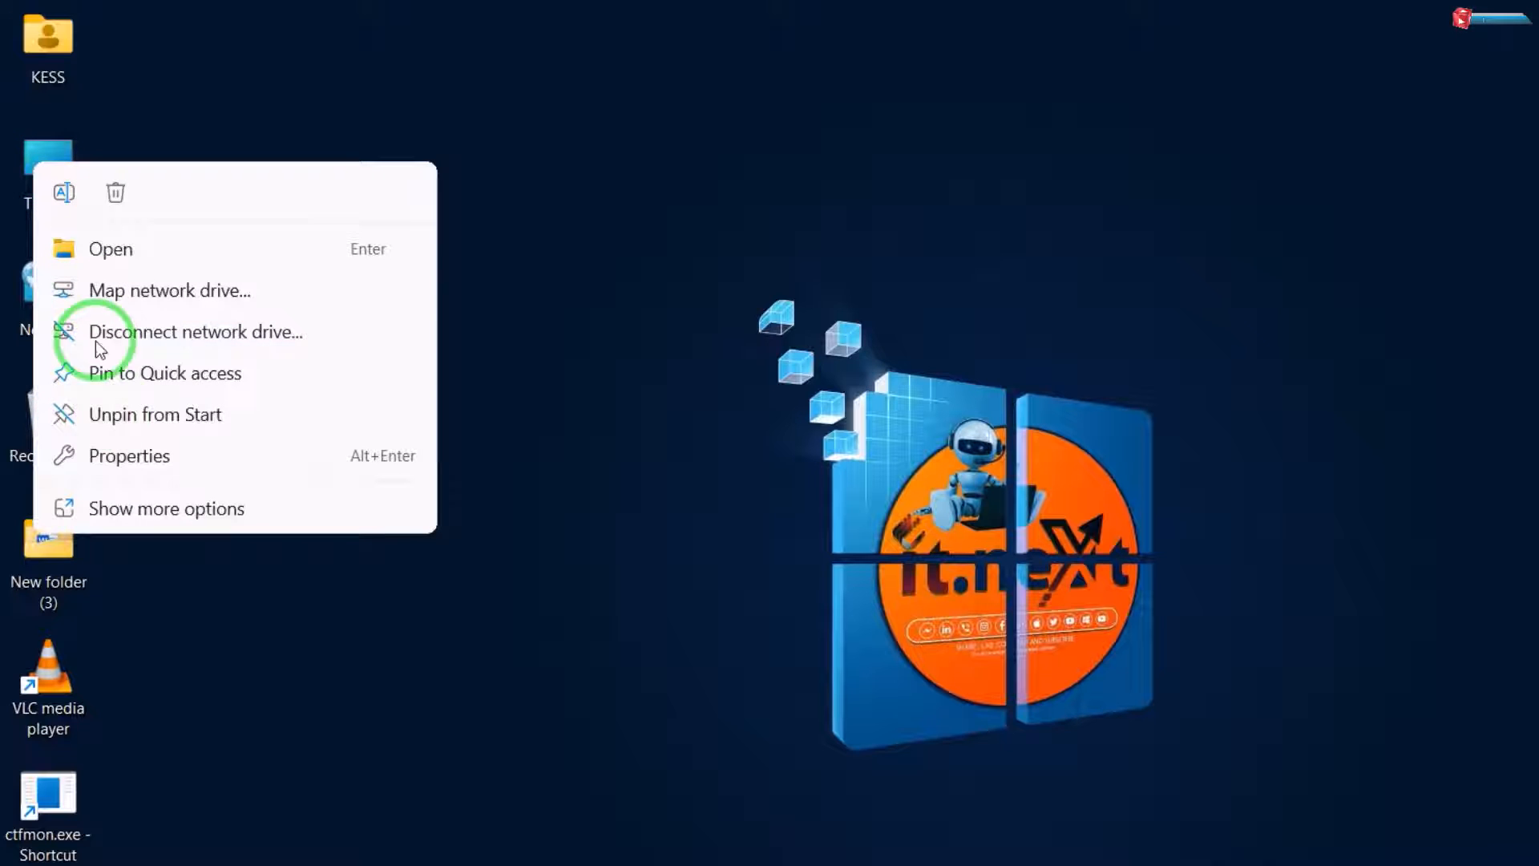
pyautogui.click(173, 442)
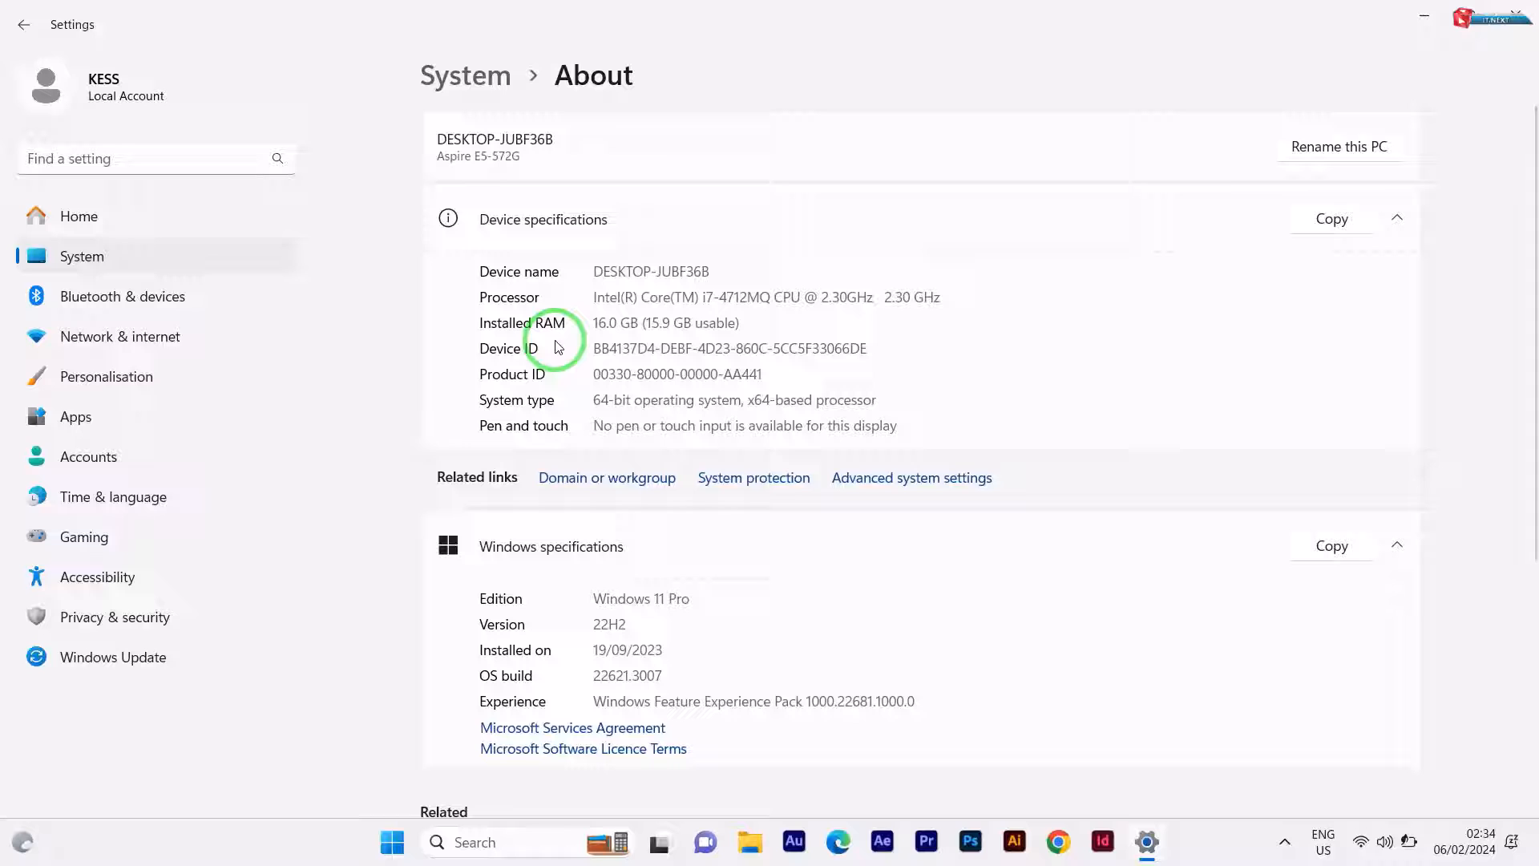
pyautogui.click(776, 488)
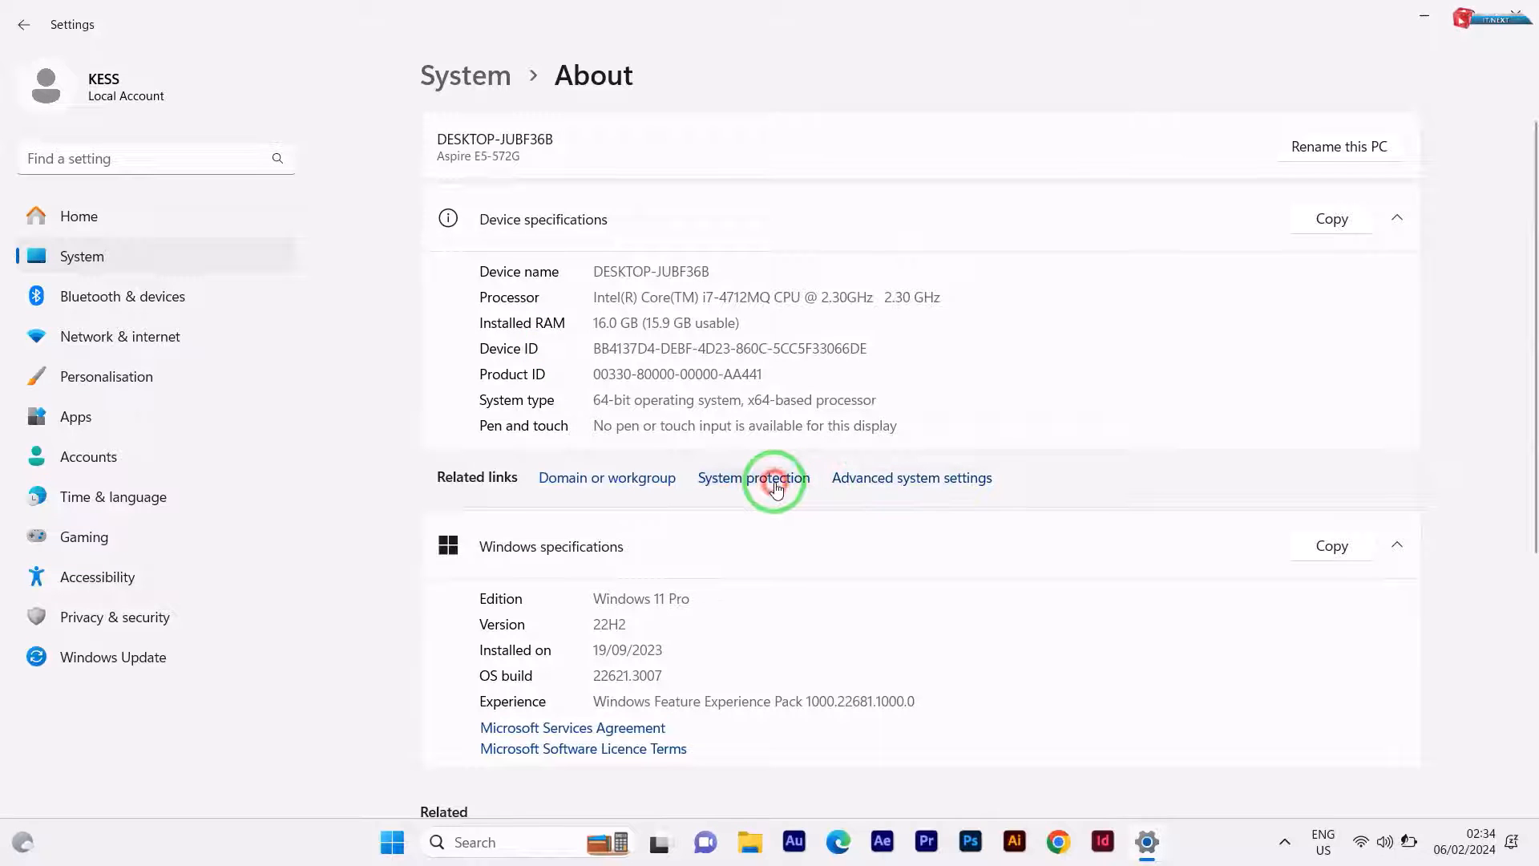
pyautogui.click(776, 487)
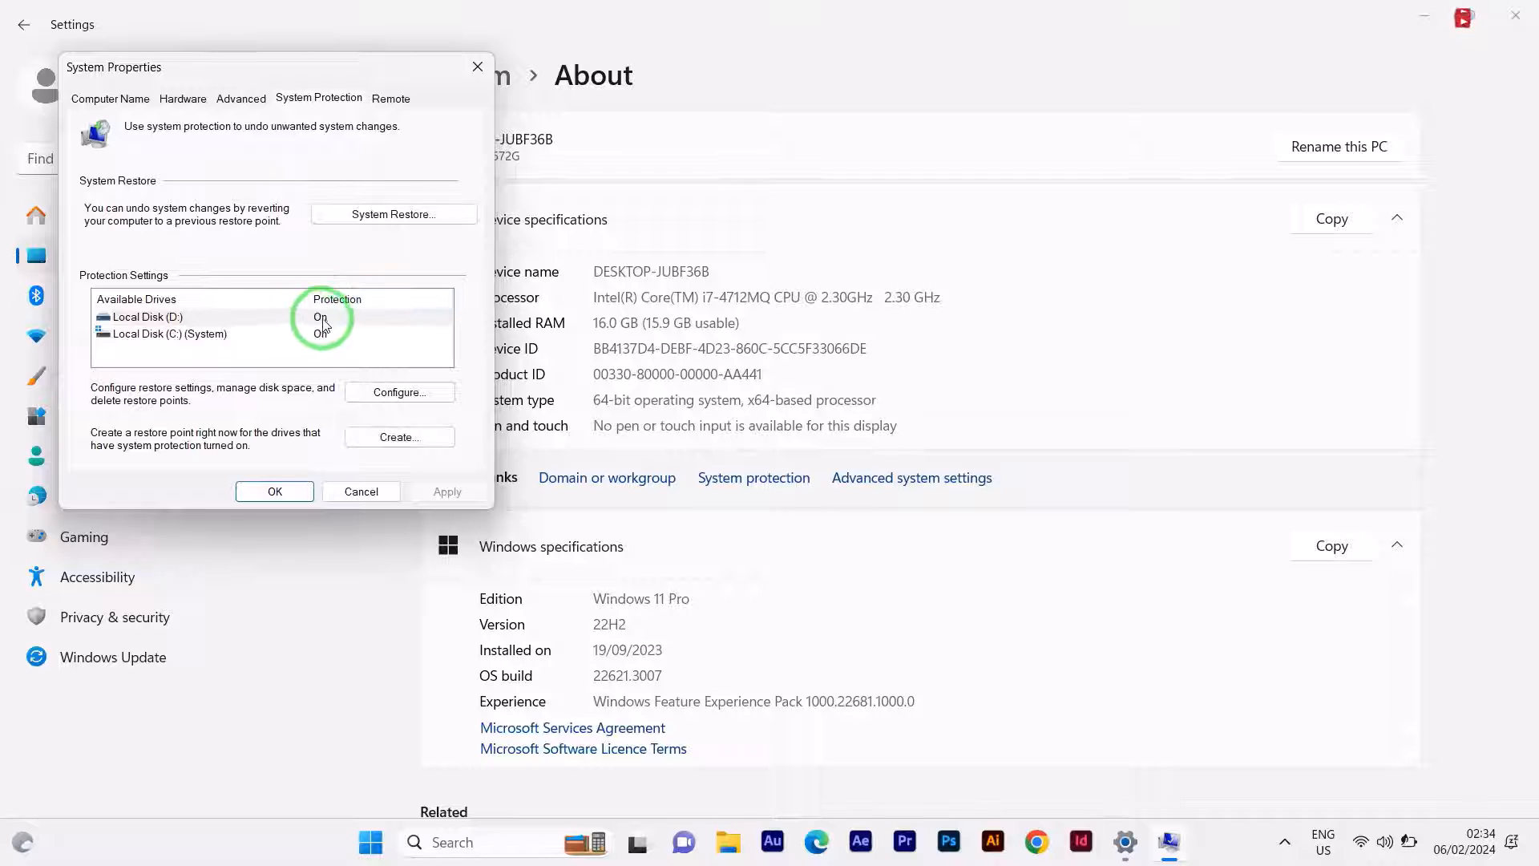
# Create a restore point described as 'backup' and close the success message.
pyautogui.click(401, 436)
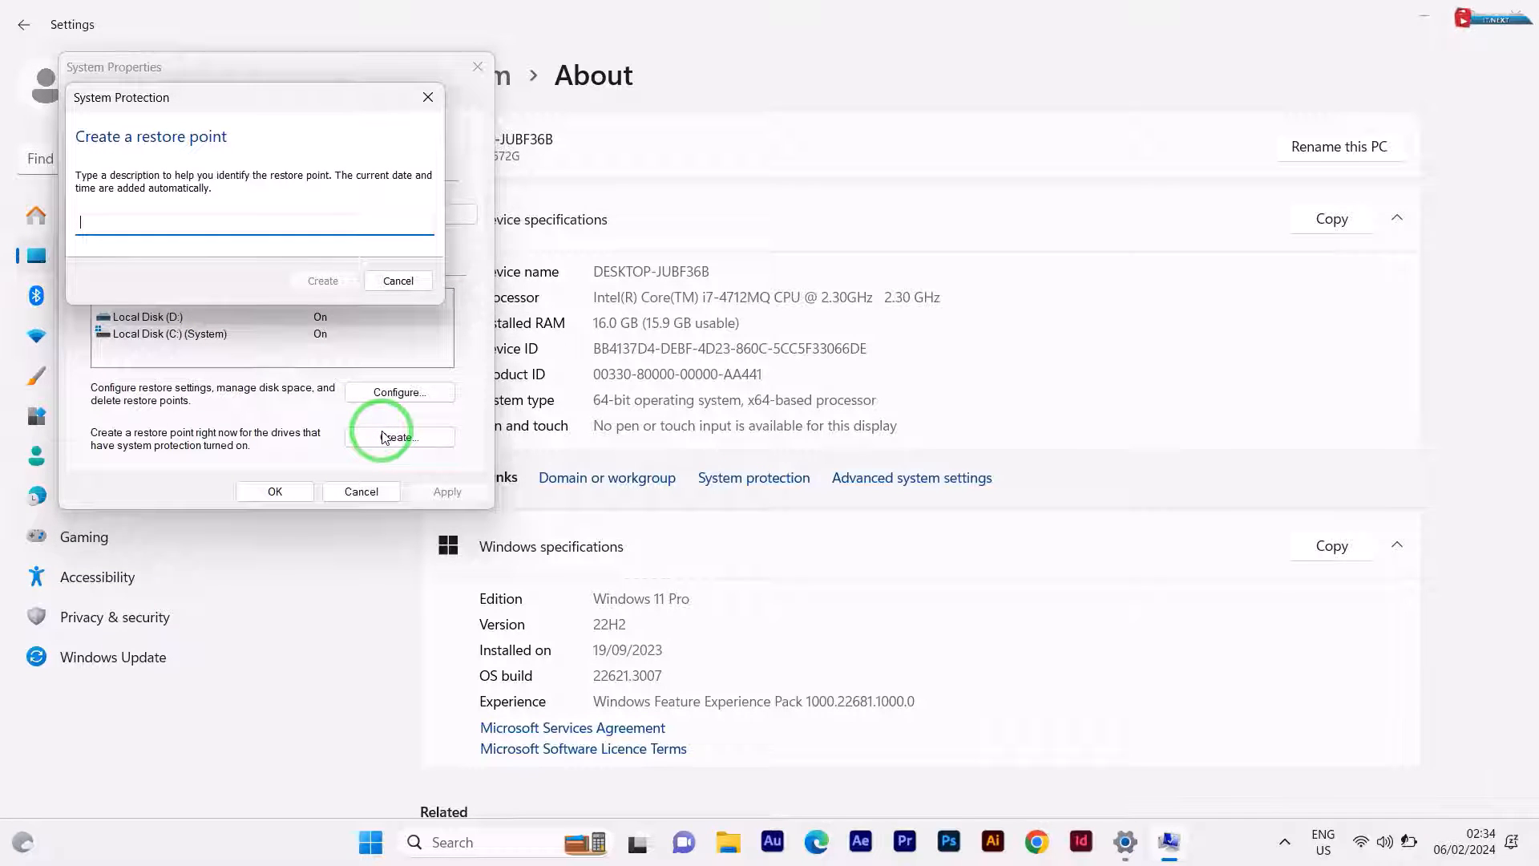
pyautogui.write('back')
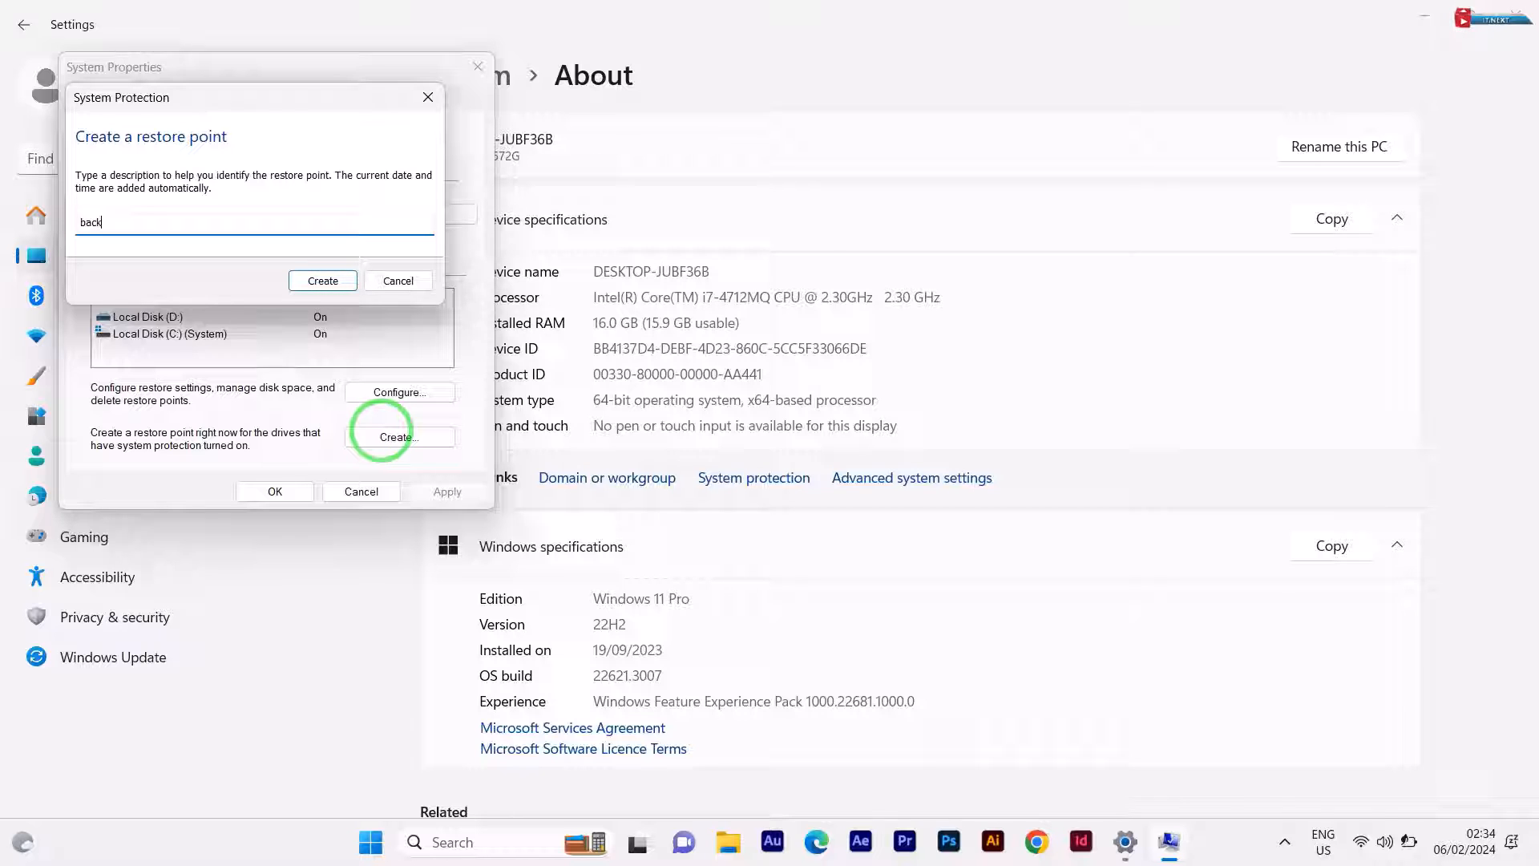
pyautogui.write('up')
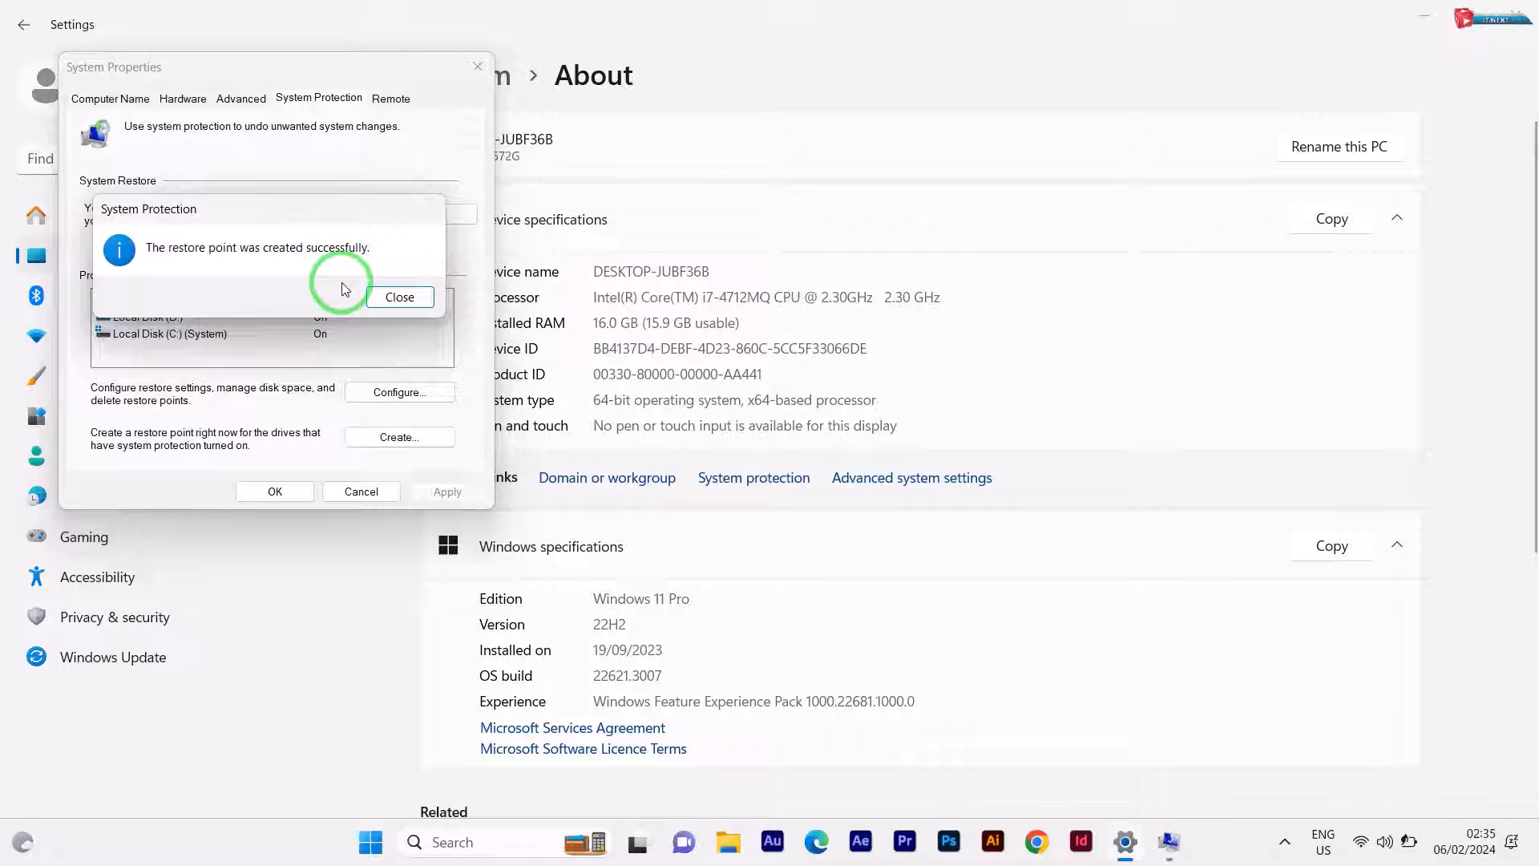
pyautogui.click(399, 296)
pyautogui.write('explorer patche')
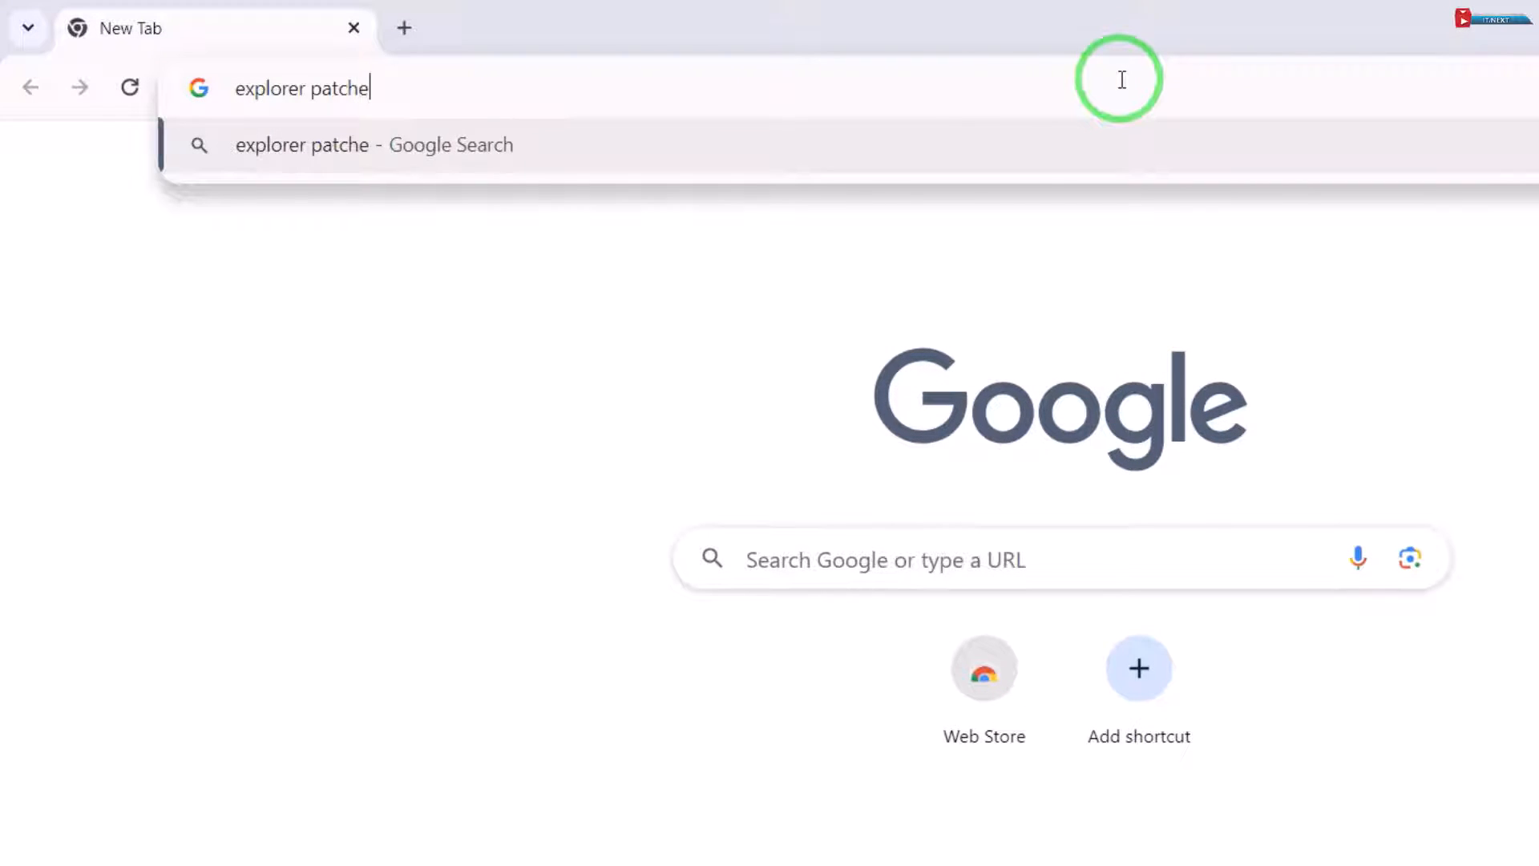
# Search Google for explorer patcher, download it from MajorGeeks and run the downloaded installer.
pyautogui.write('rch?q=')
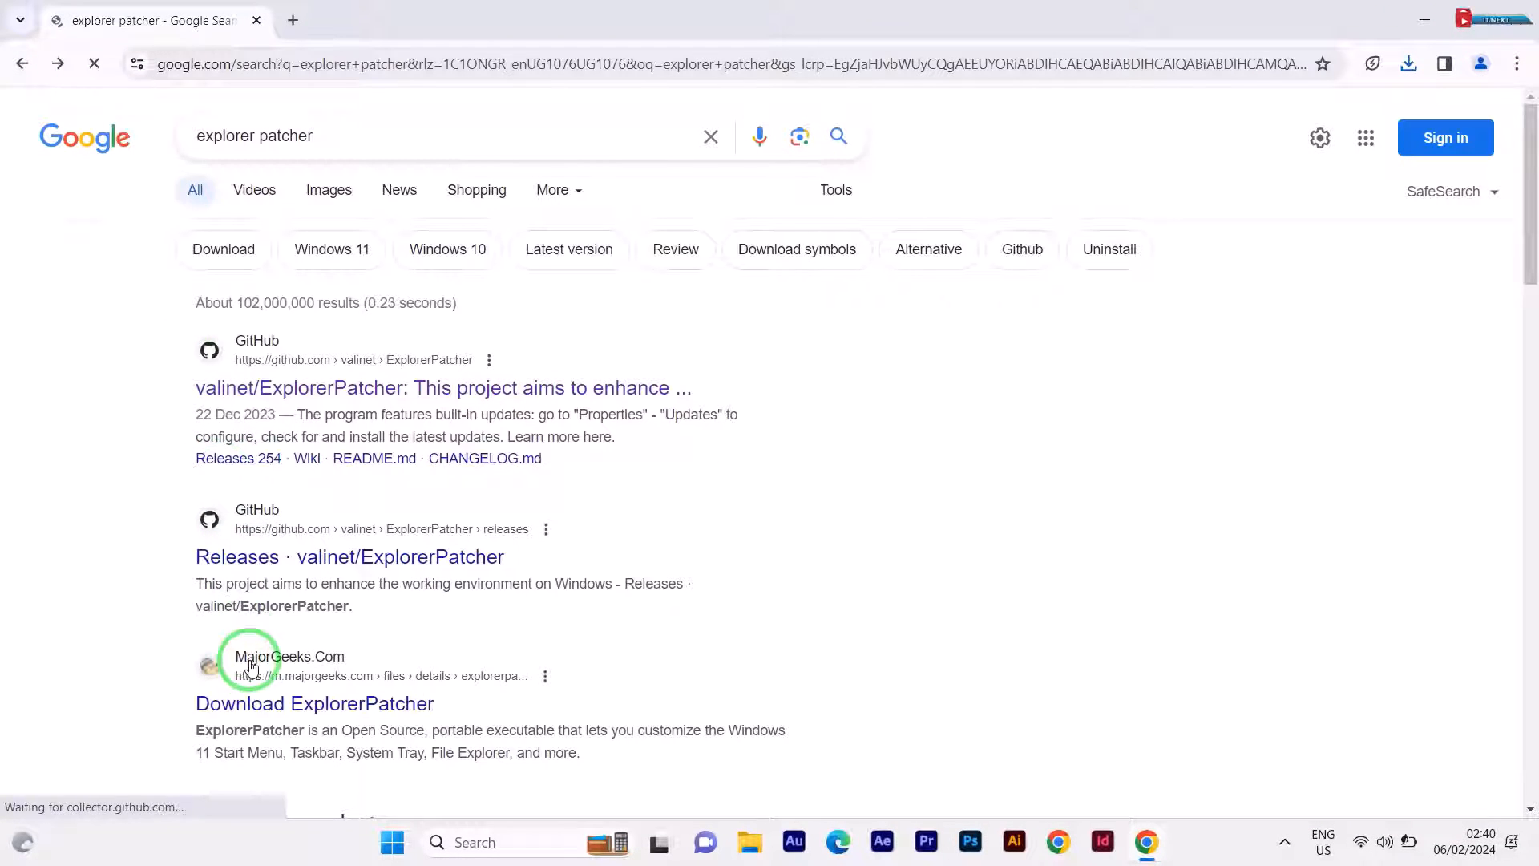
pyautogui.scroll(-3)
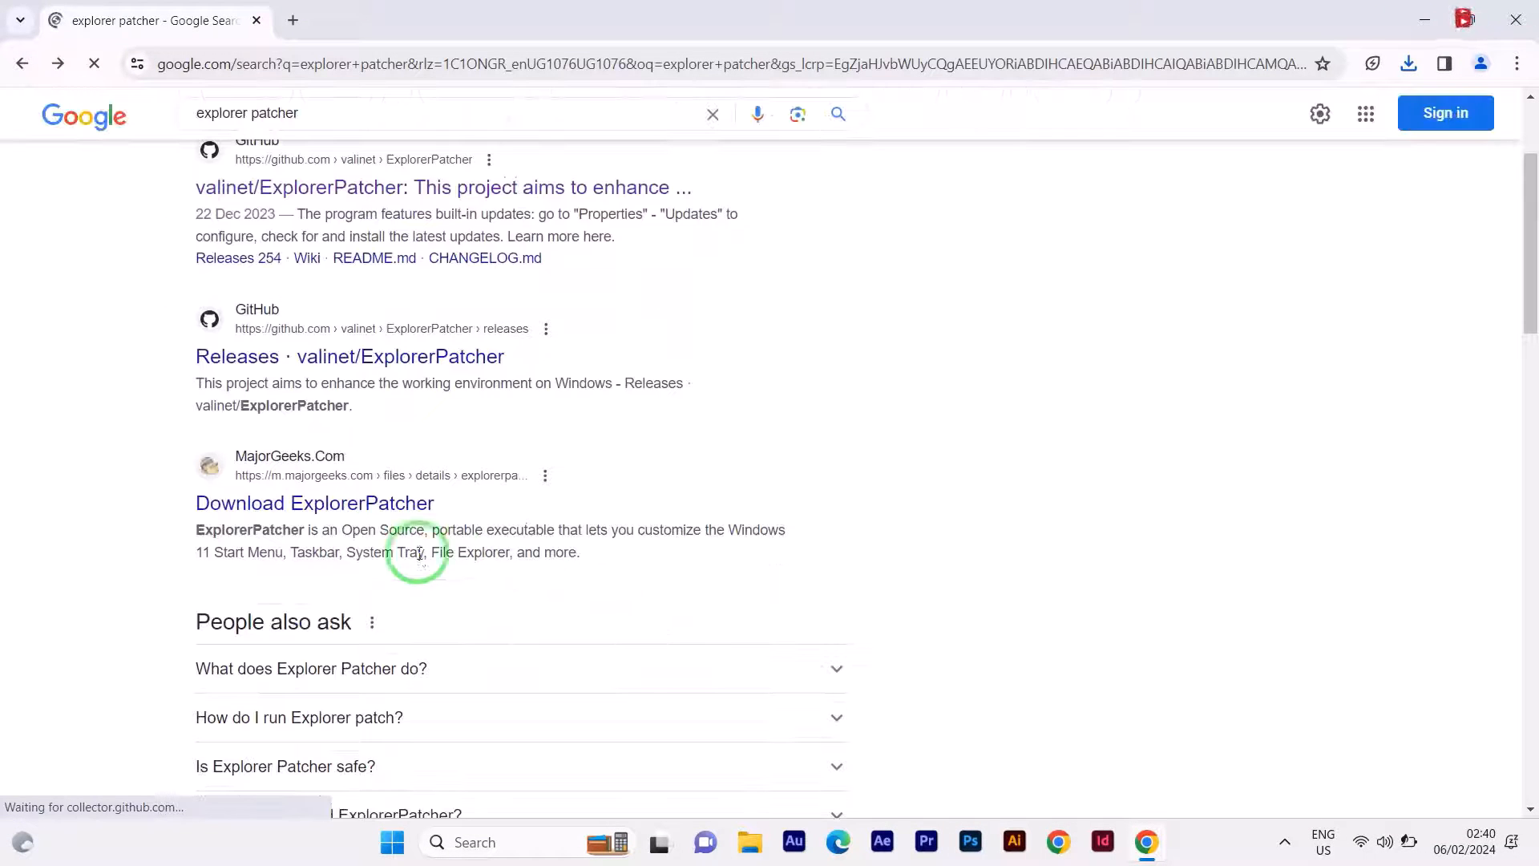
pyautogui.click(350, 502)
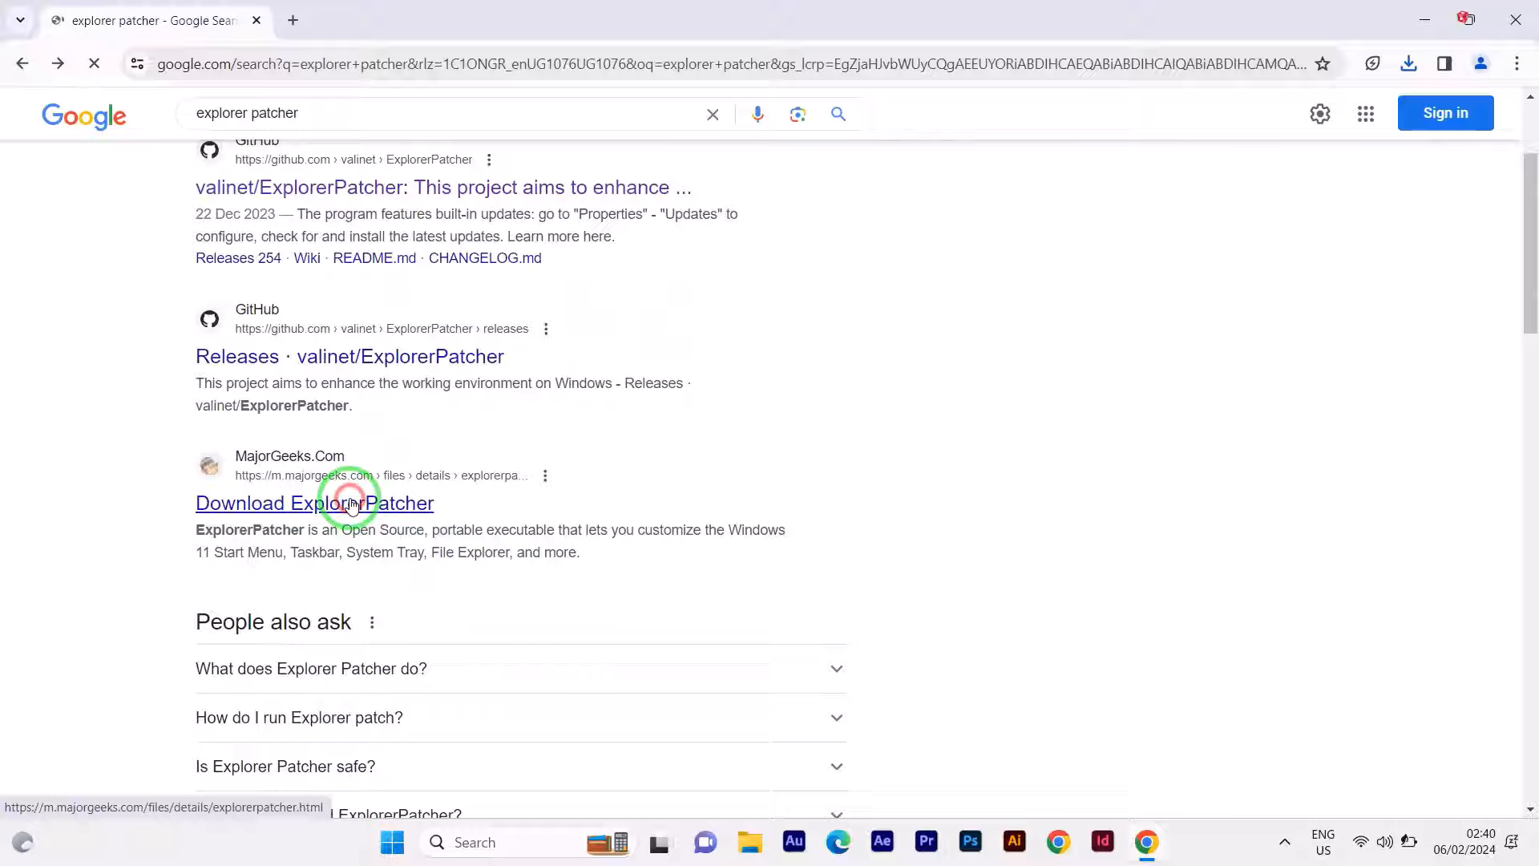
pyautogui.click(315, 503)
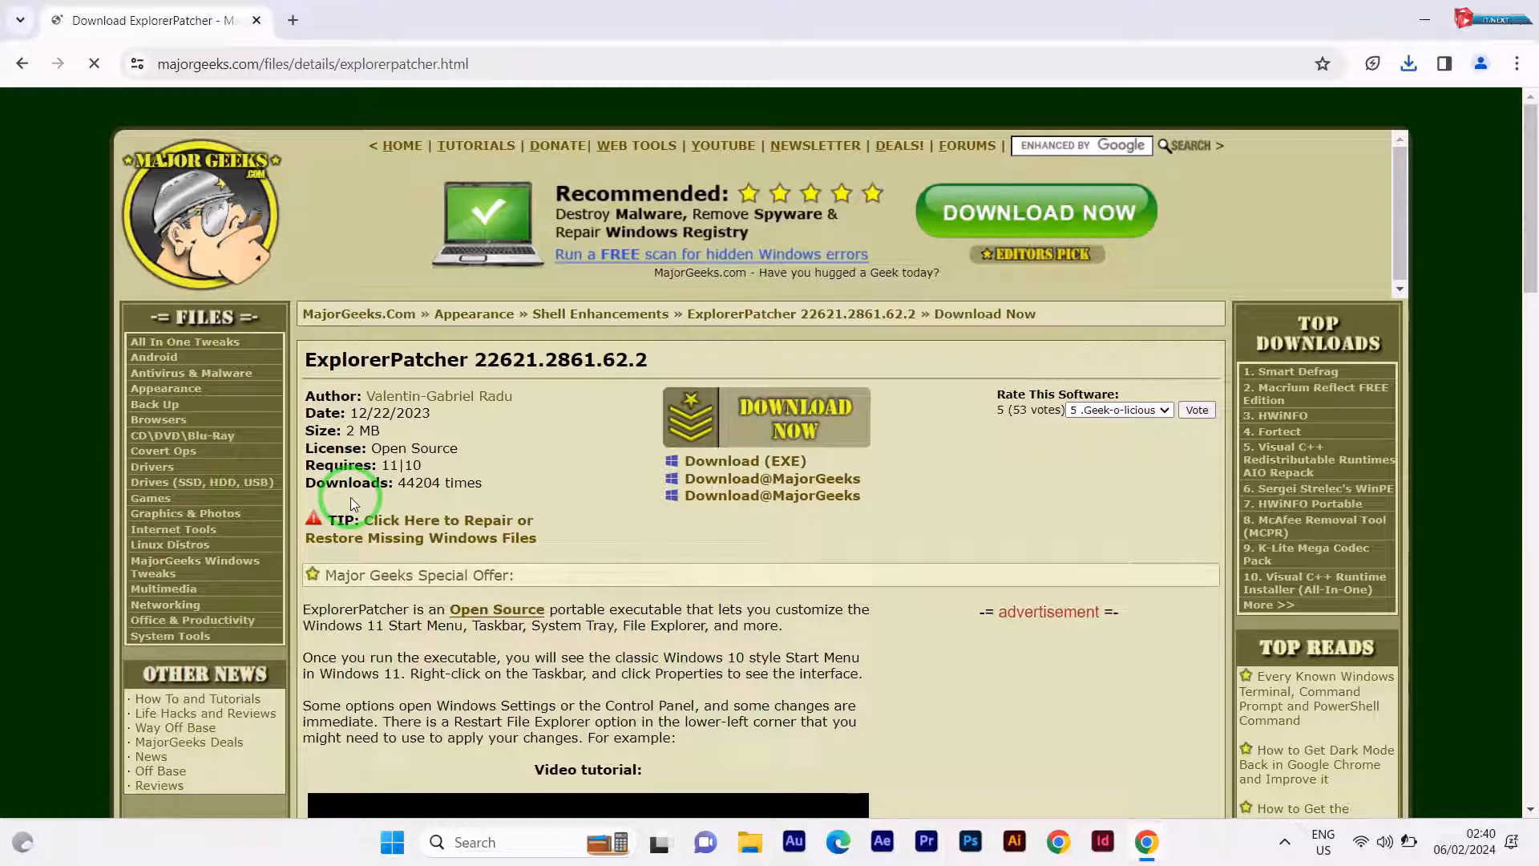
pyautogui.click(790, 413)
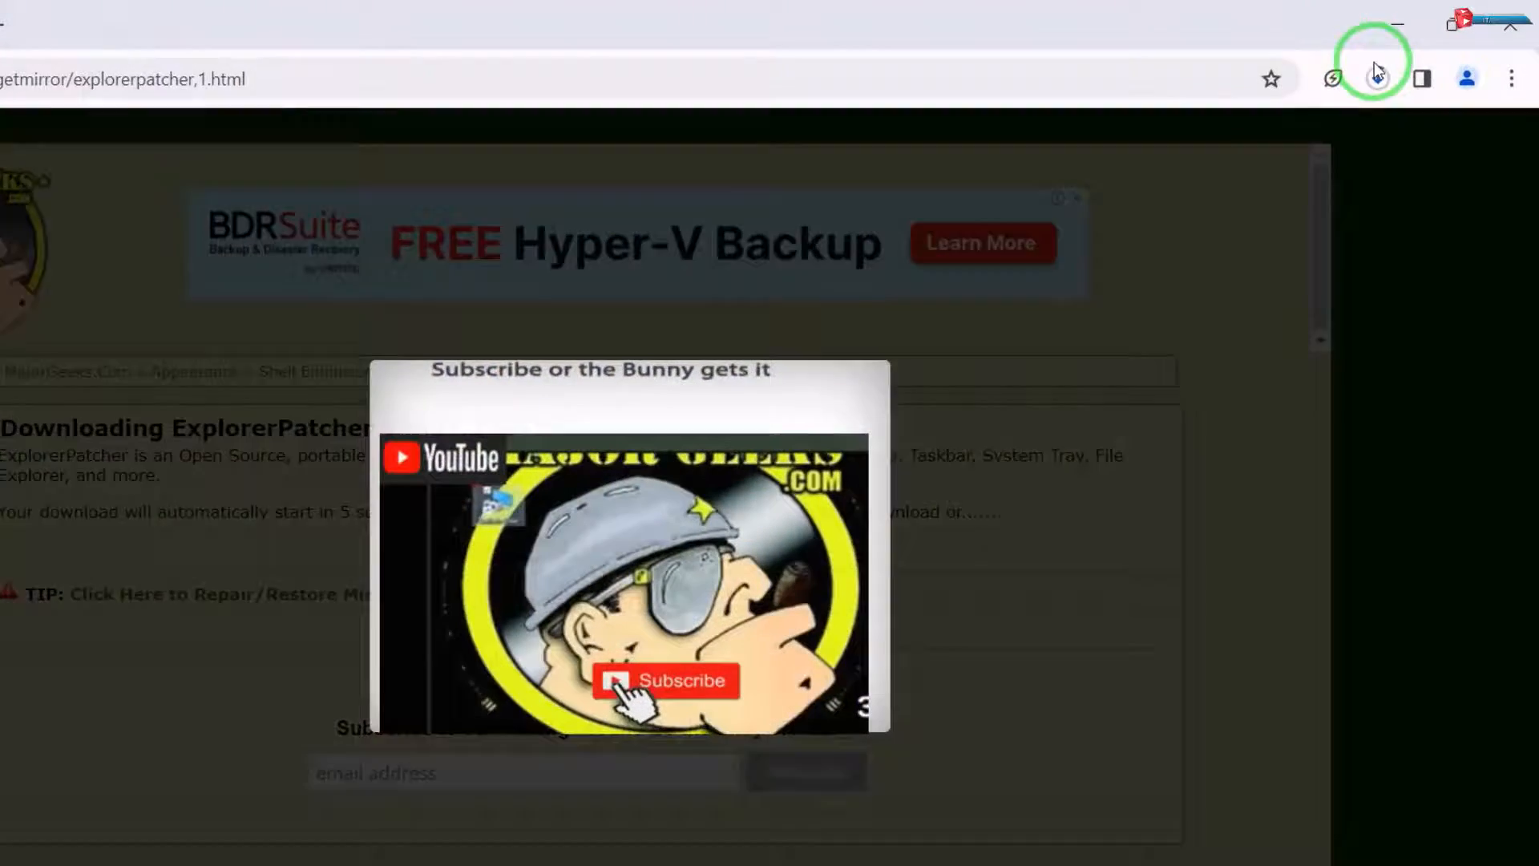
pyautogui.click(1374, 75)
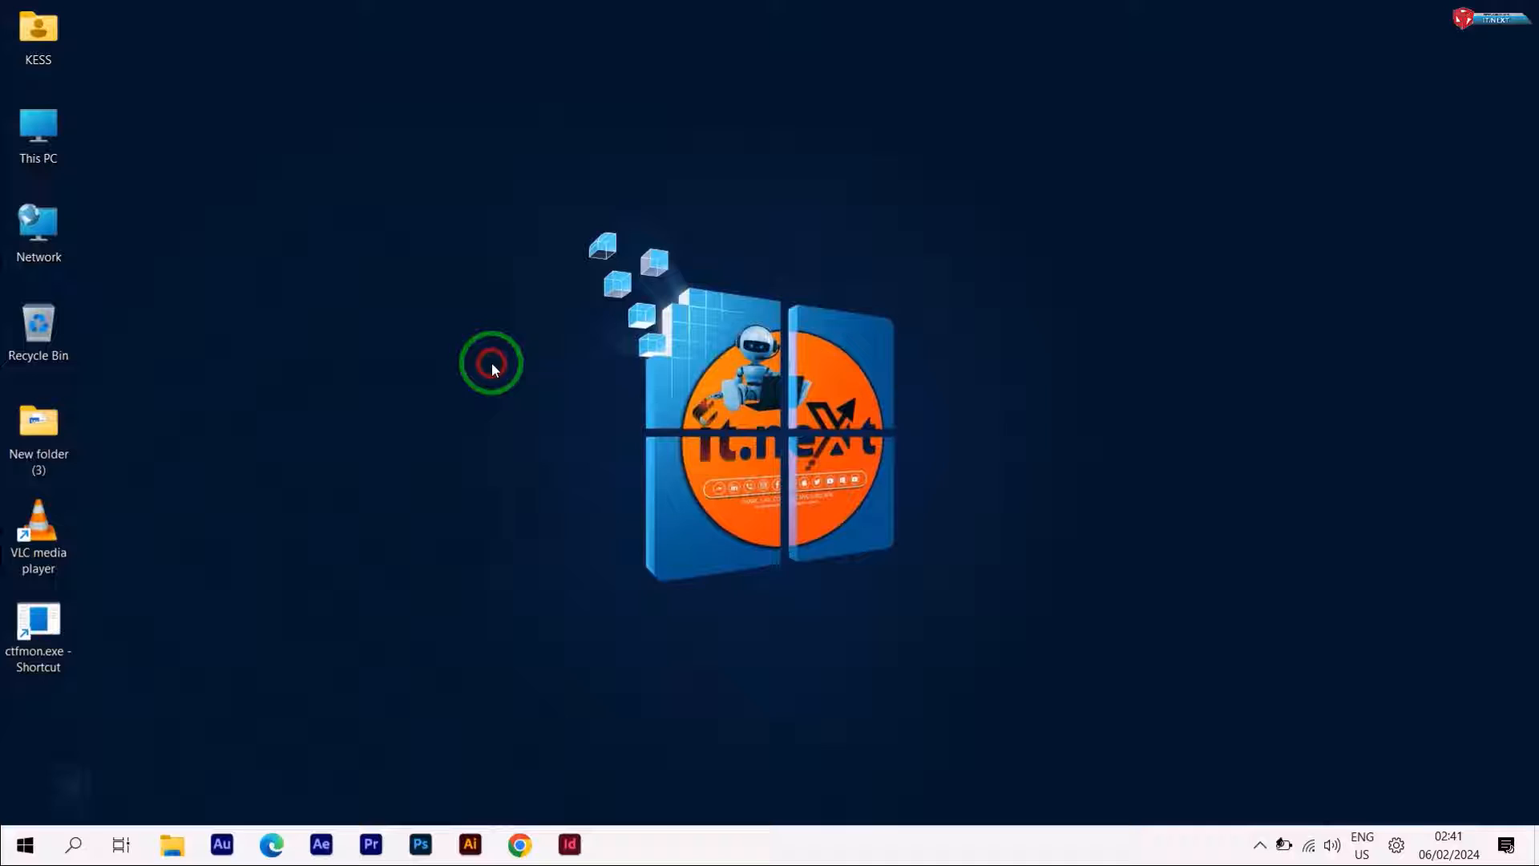
# Uncheck Lock the taskbar from the taskbar's right-click menu so it can be moved.
pyautogui.click(27, 840)
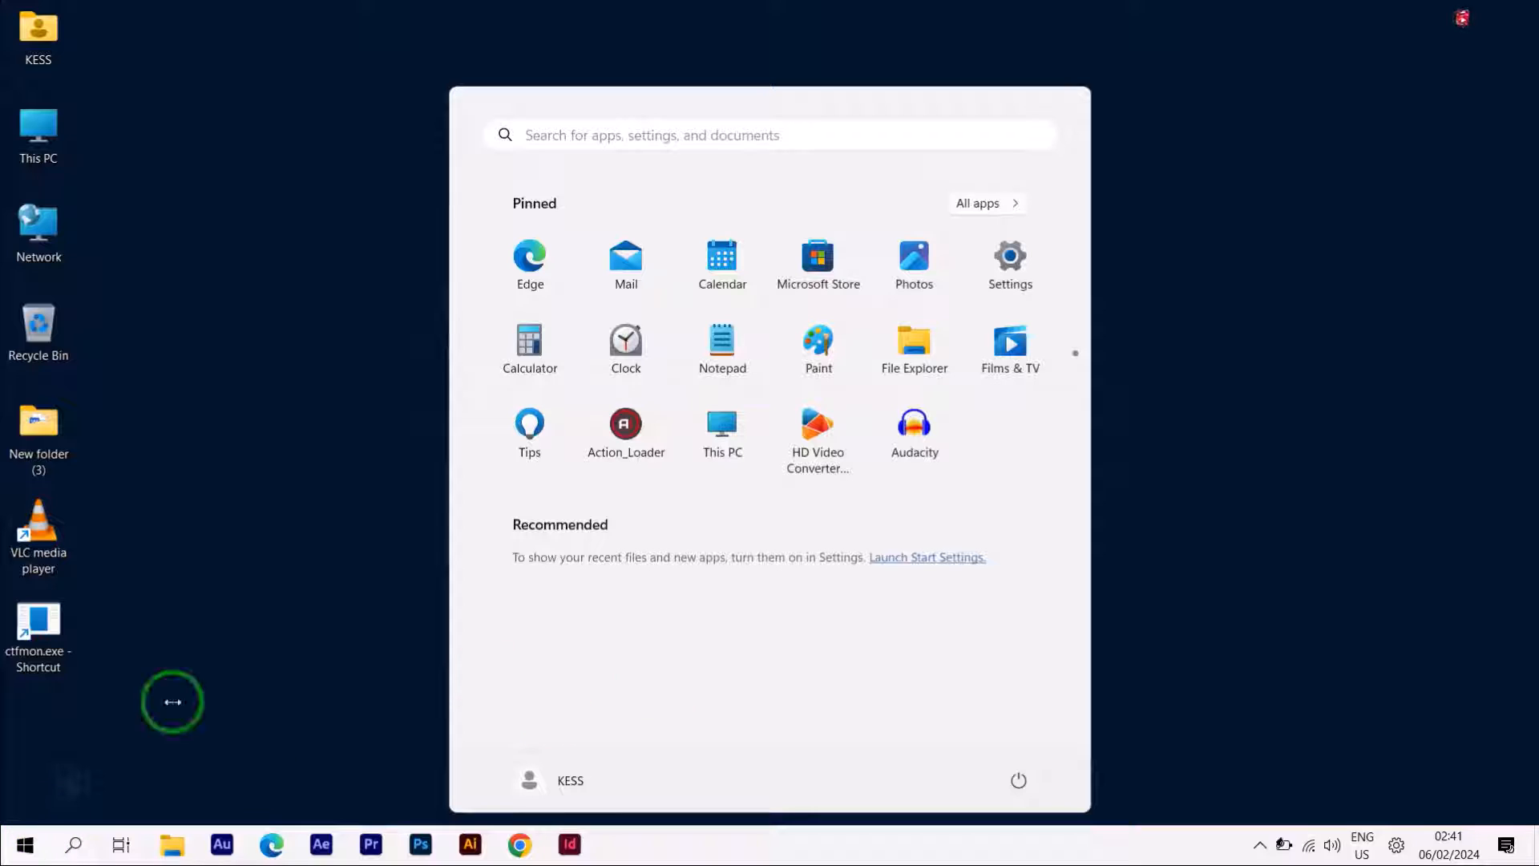
pyautogui.moveTo(1008, 343)
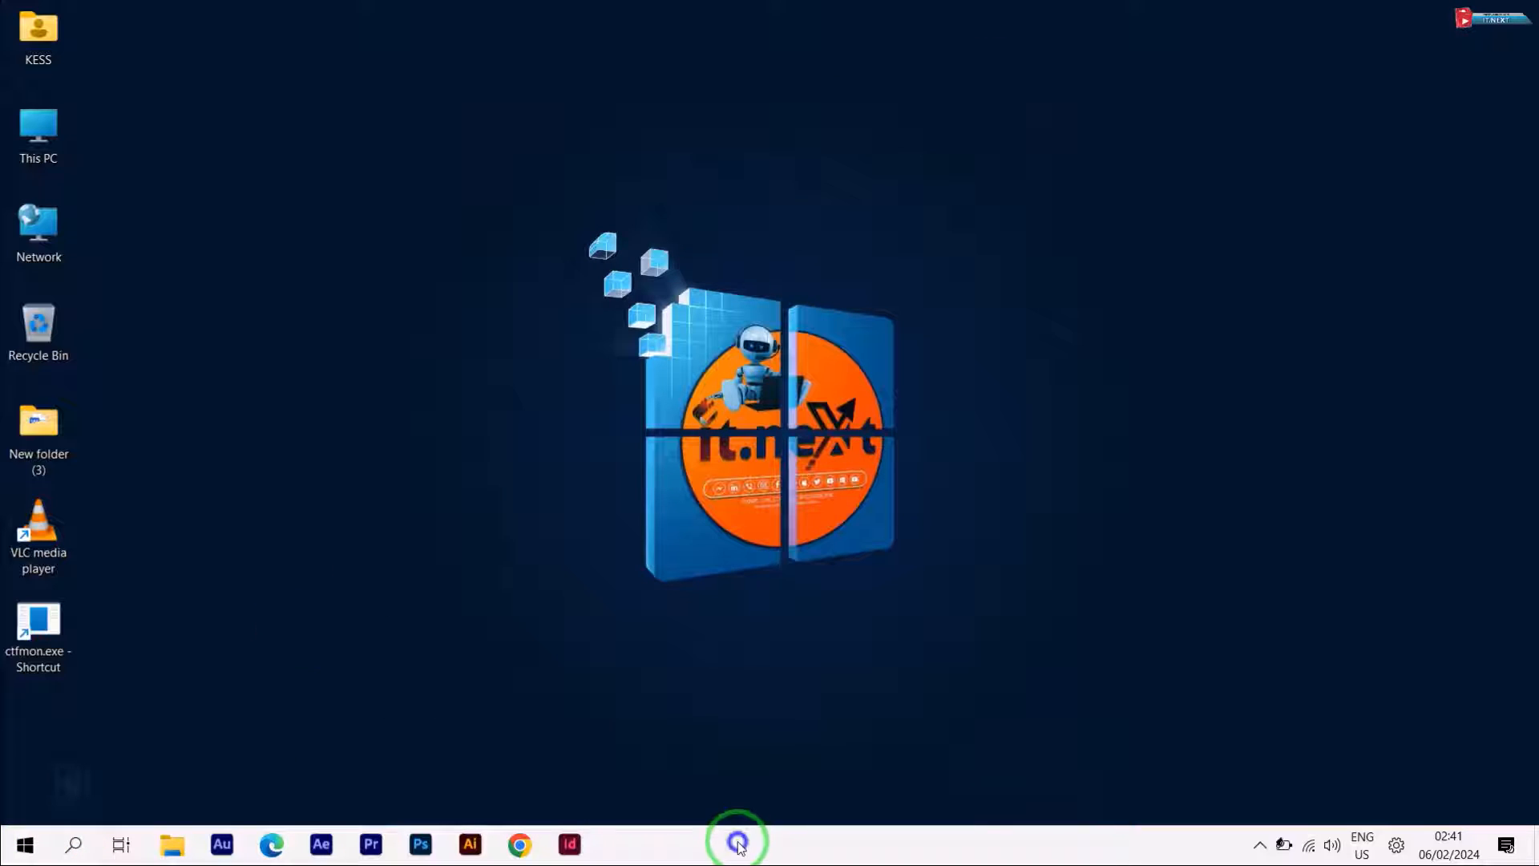
pyautogui.rightClick(736, 843)
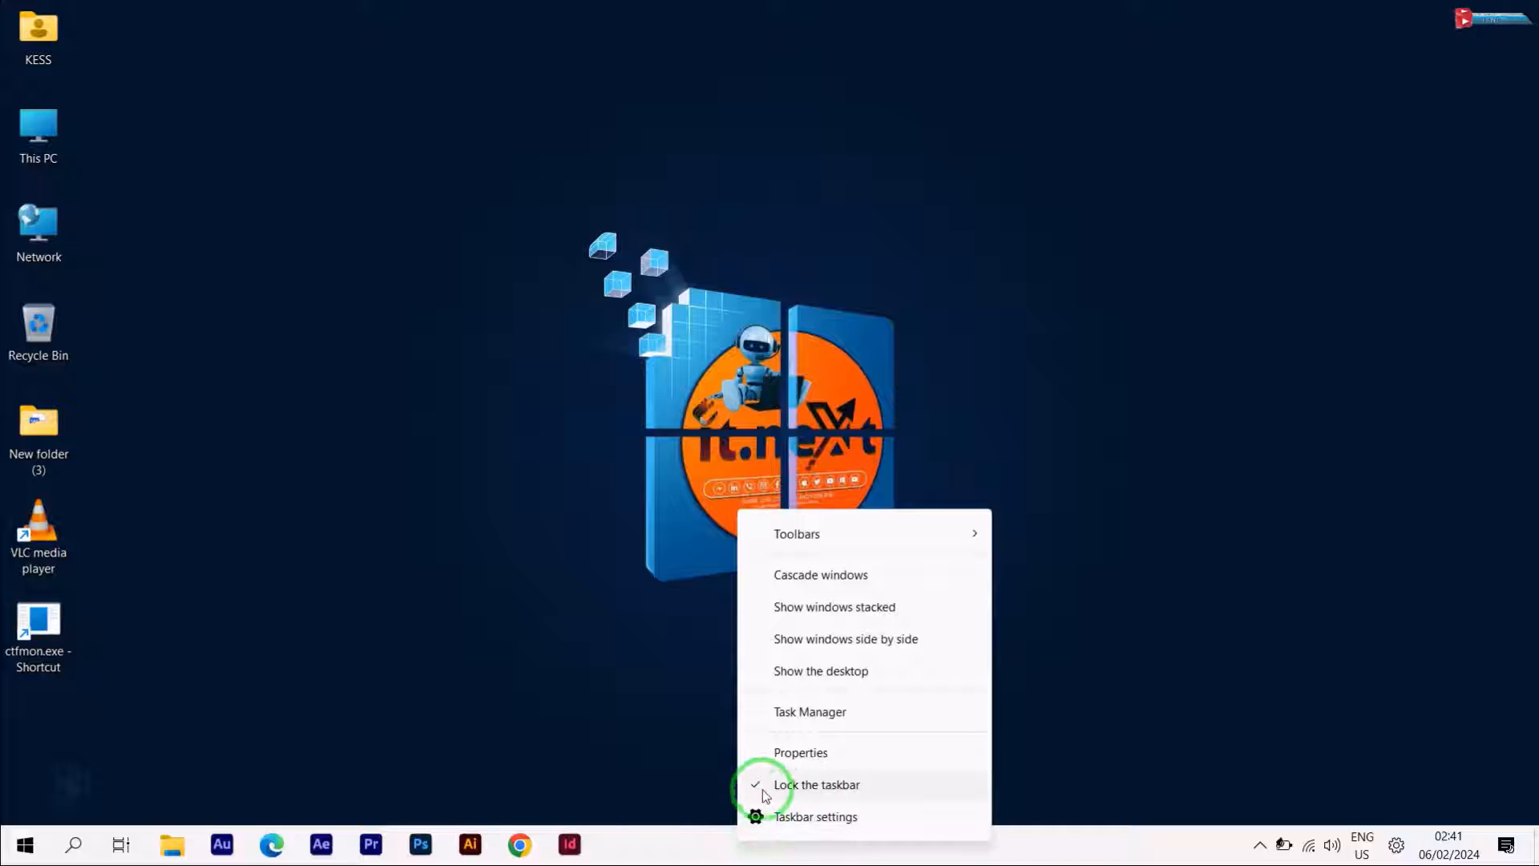
pyautogui.moveTo(798, 794)
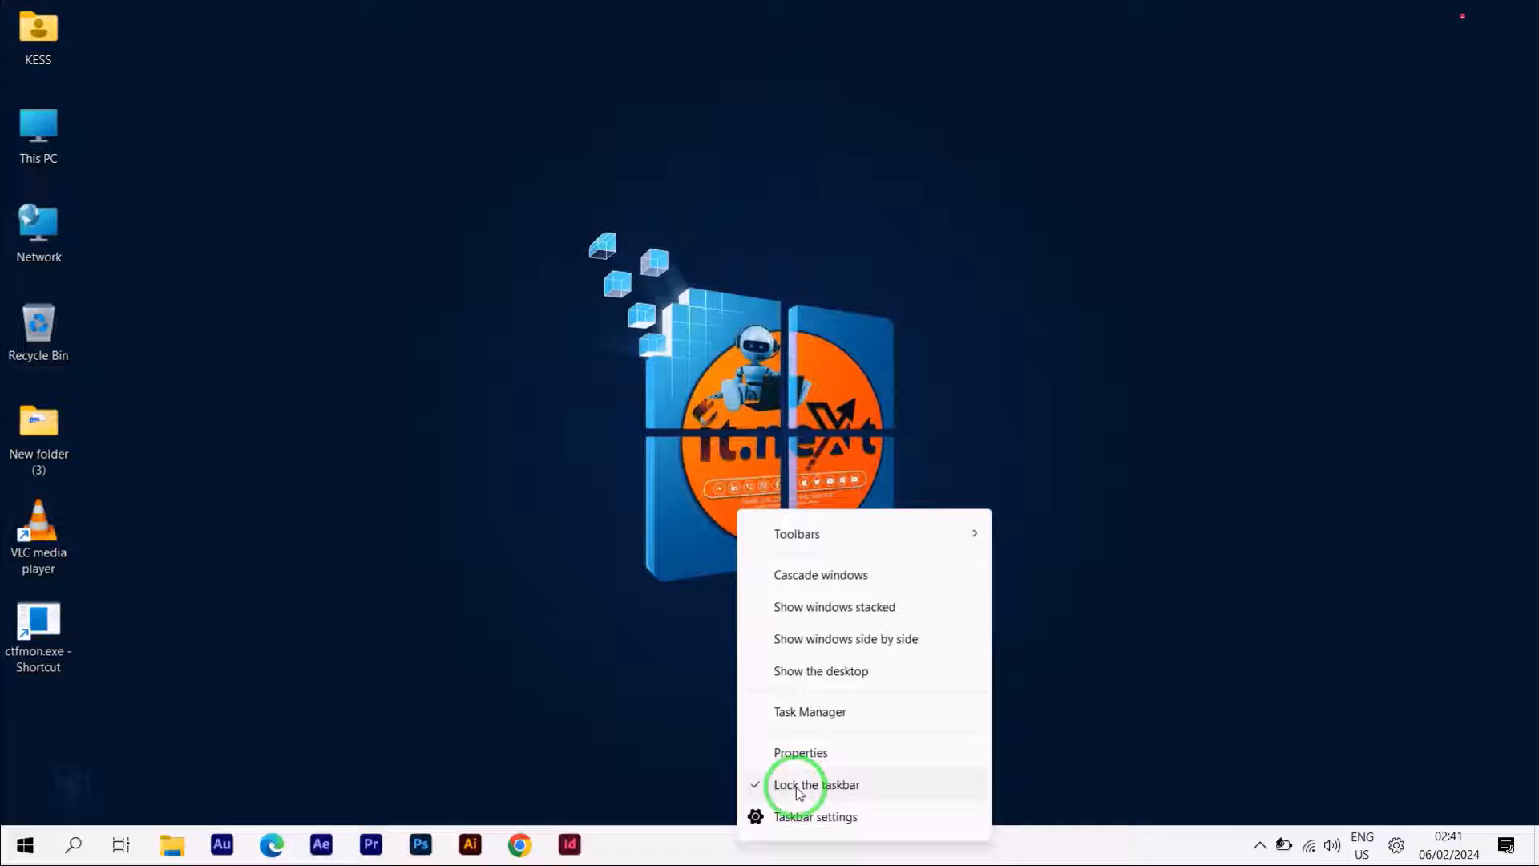
pyautogui.click(798, 788)
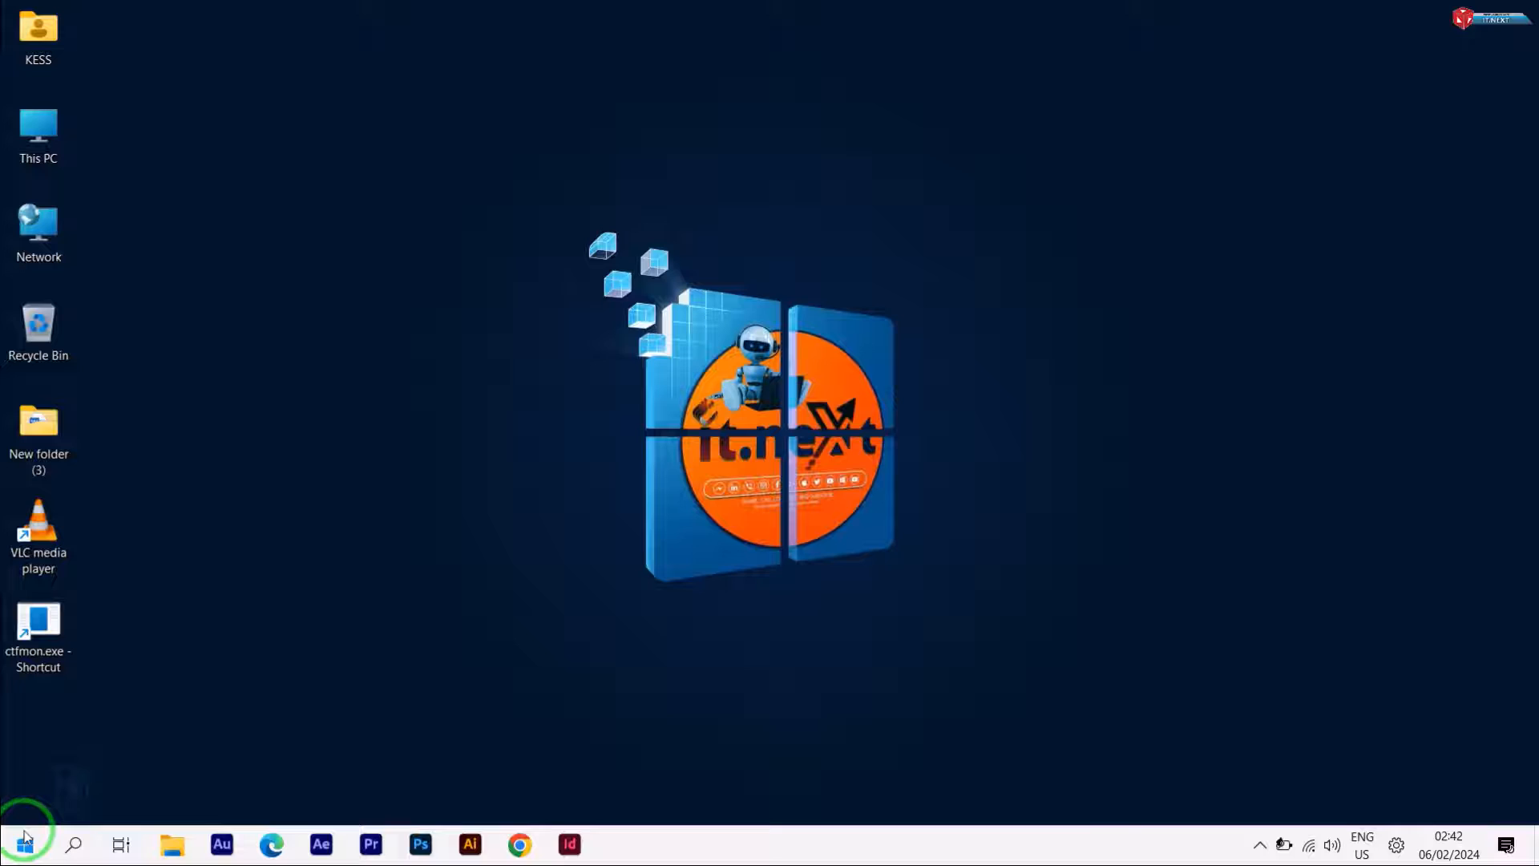
# Search Start for 'explo' and launch Properties (ExplorerPatcher).
pyautogui.click(27, 843)
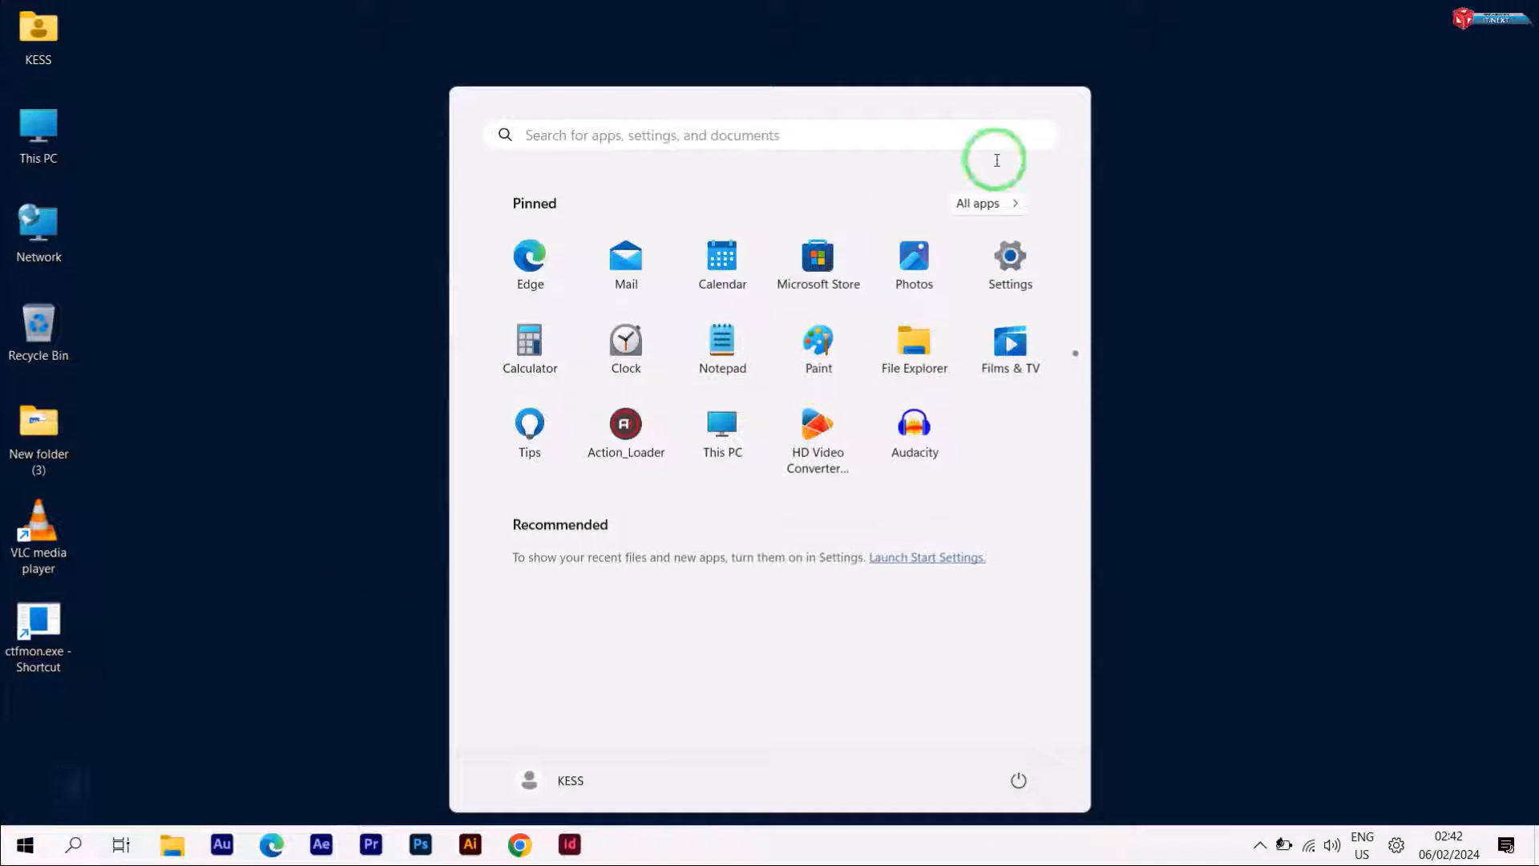
pyautogui.write('explo')
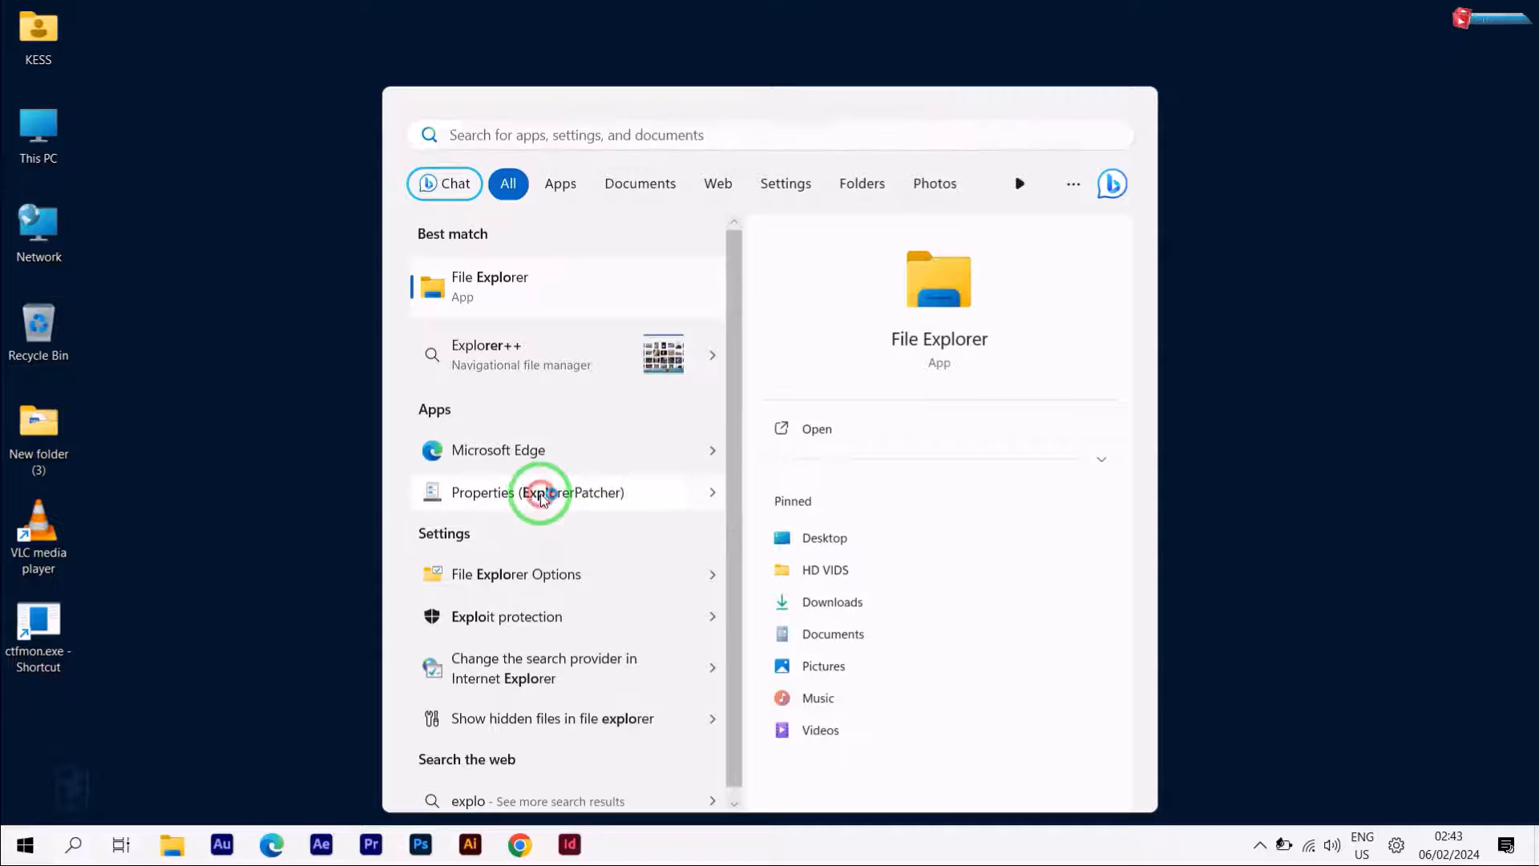
pyautogui.click(539, 492)
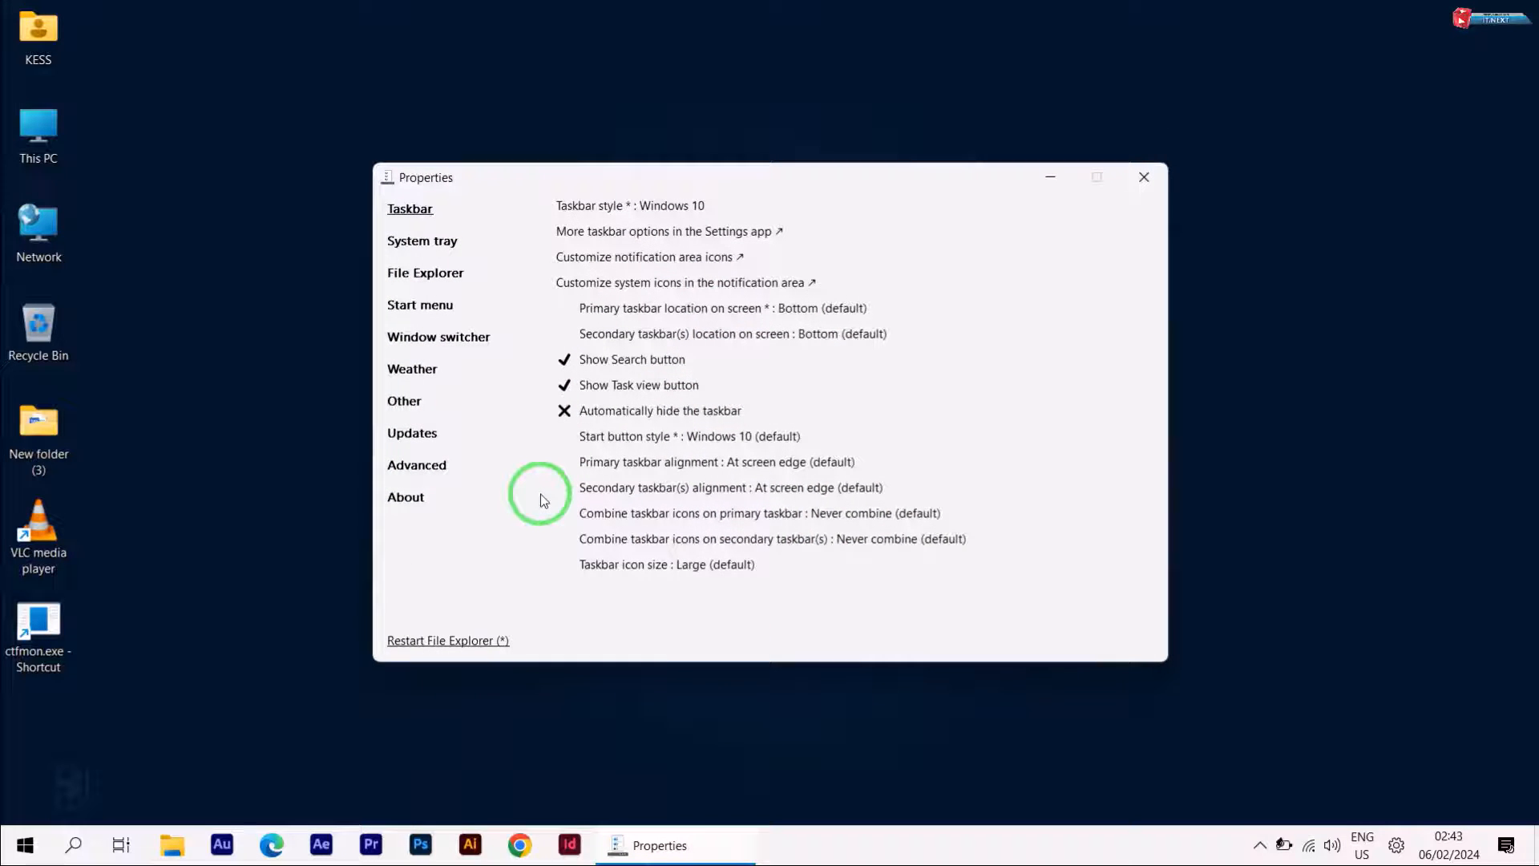
# Set the Start menu's Position on screen to At screen edge and check it from the Start button.
pyautogui.click(420, 305)
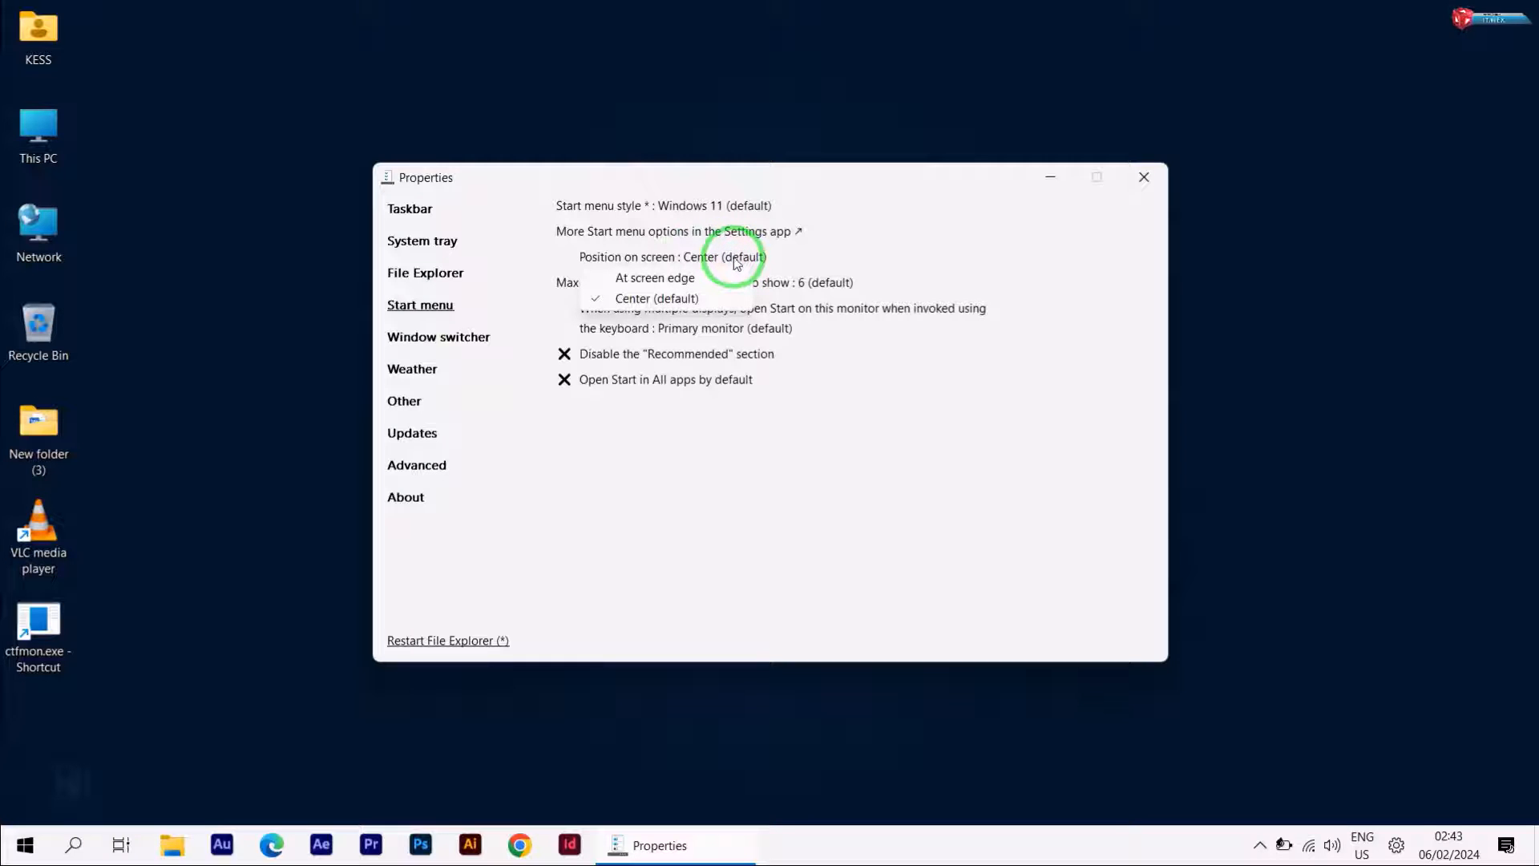
pyautogui.moveTo(712, 280)
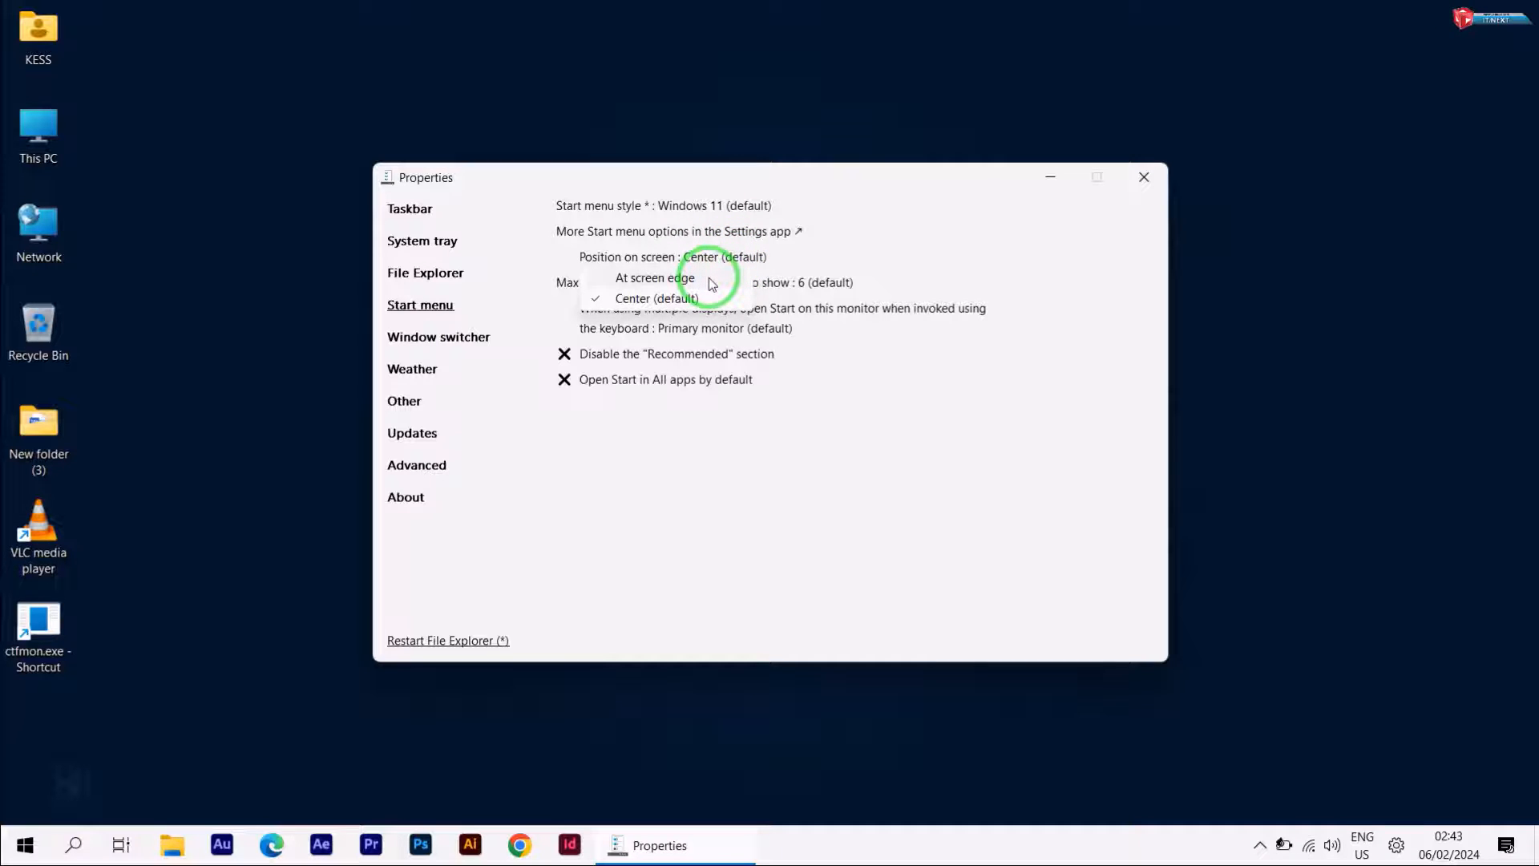
pyautogui.click(705, 279)
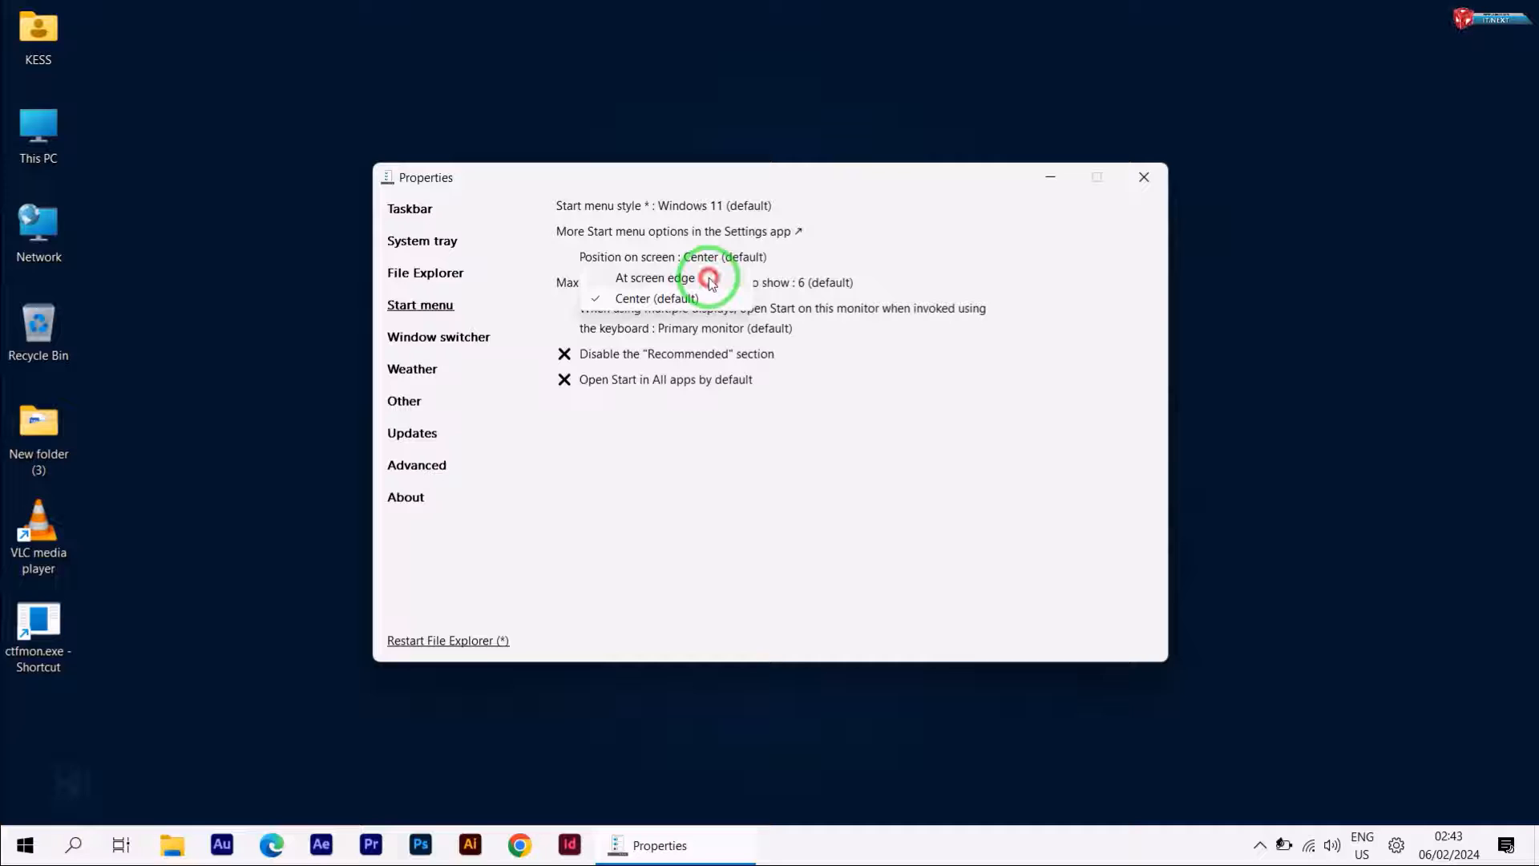
pyautogui.click(657, 277)
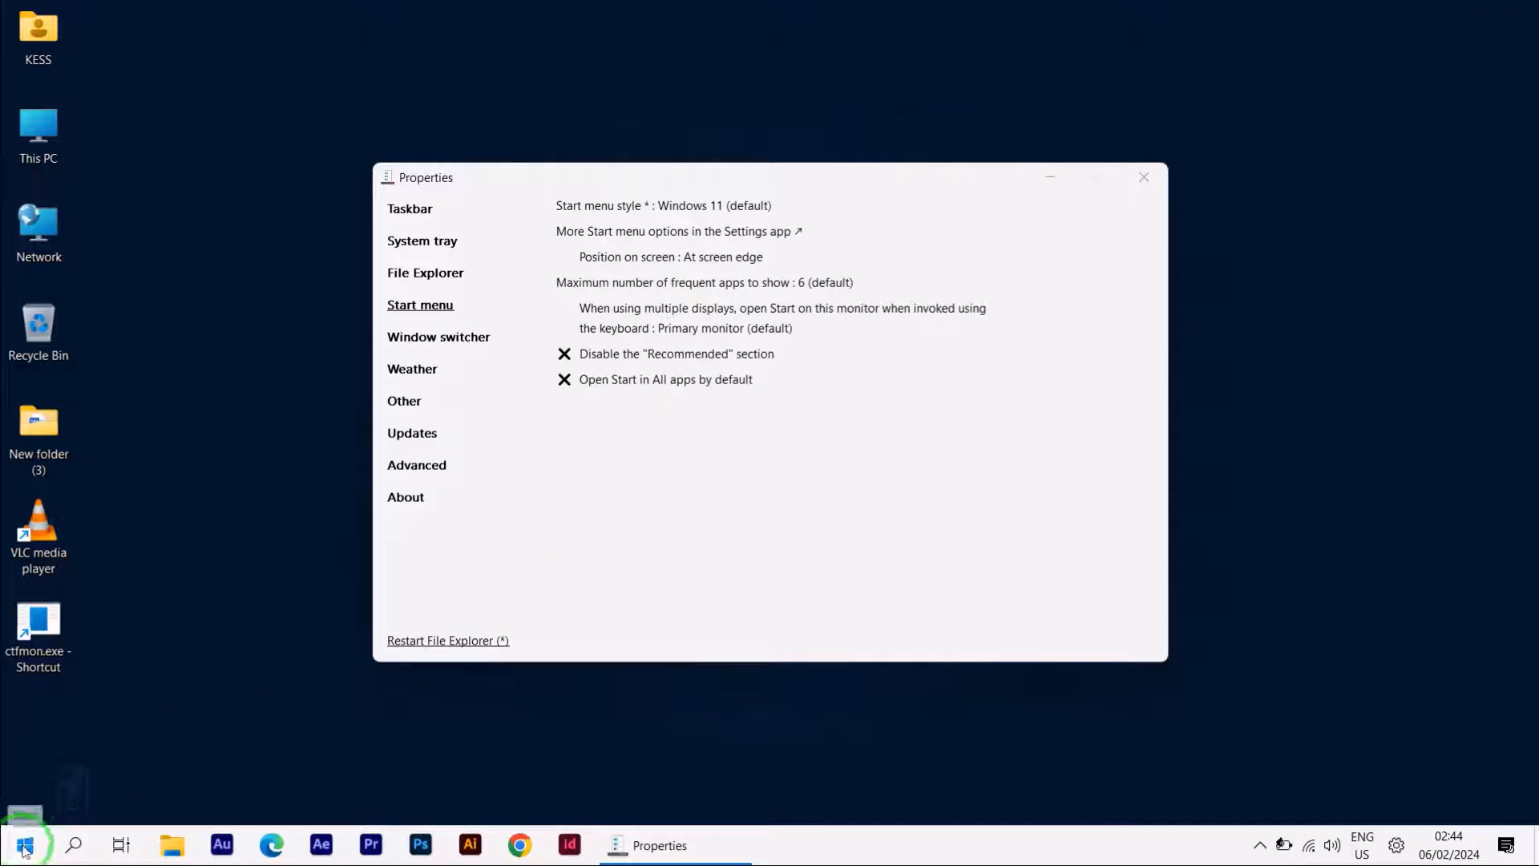
pyautogui.click(21, 840)
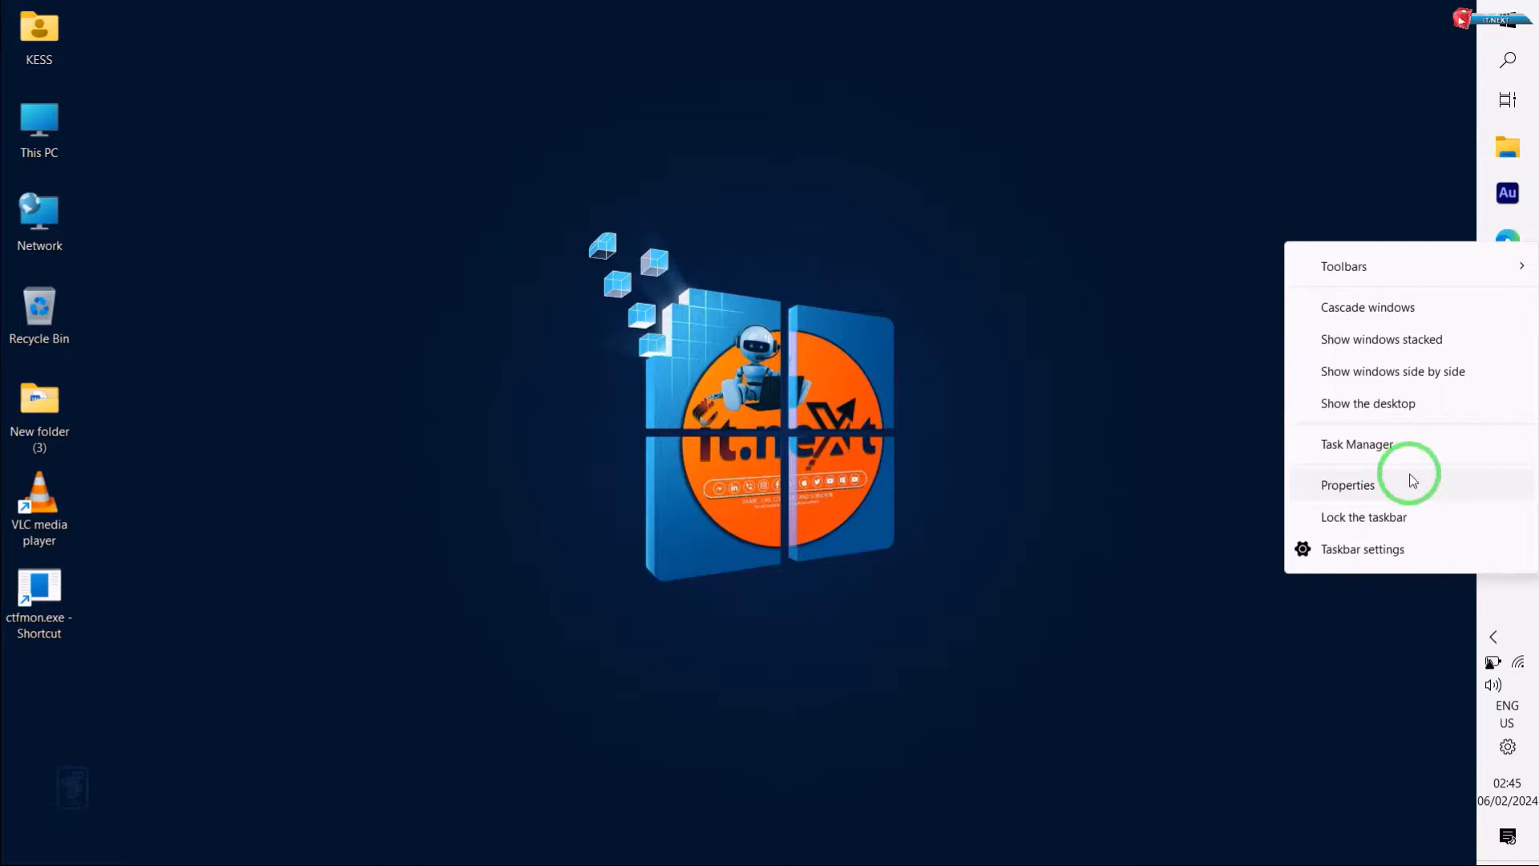
pyautogui.moveTo(1382, 524)
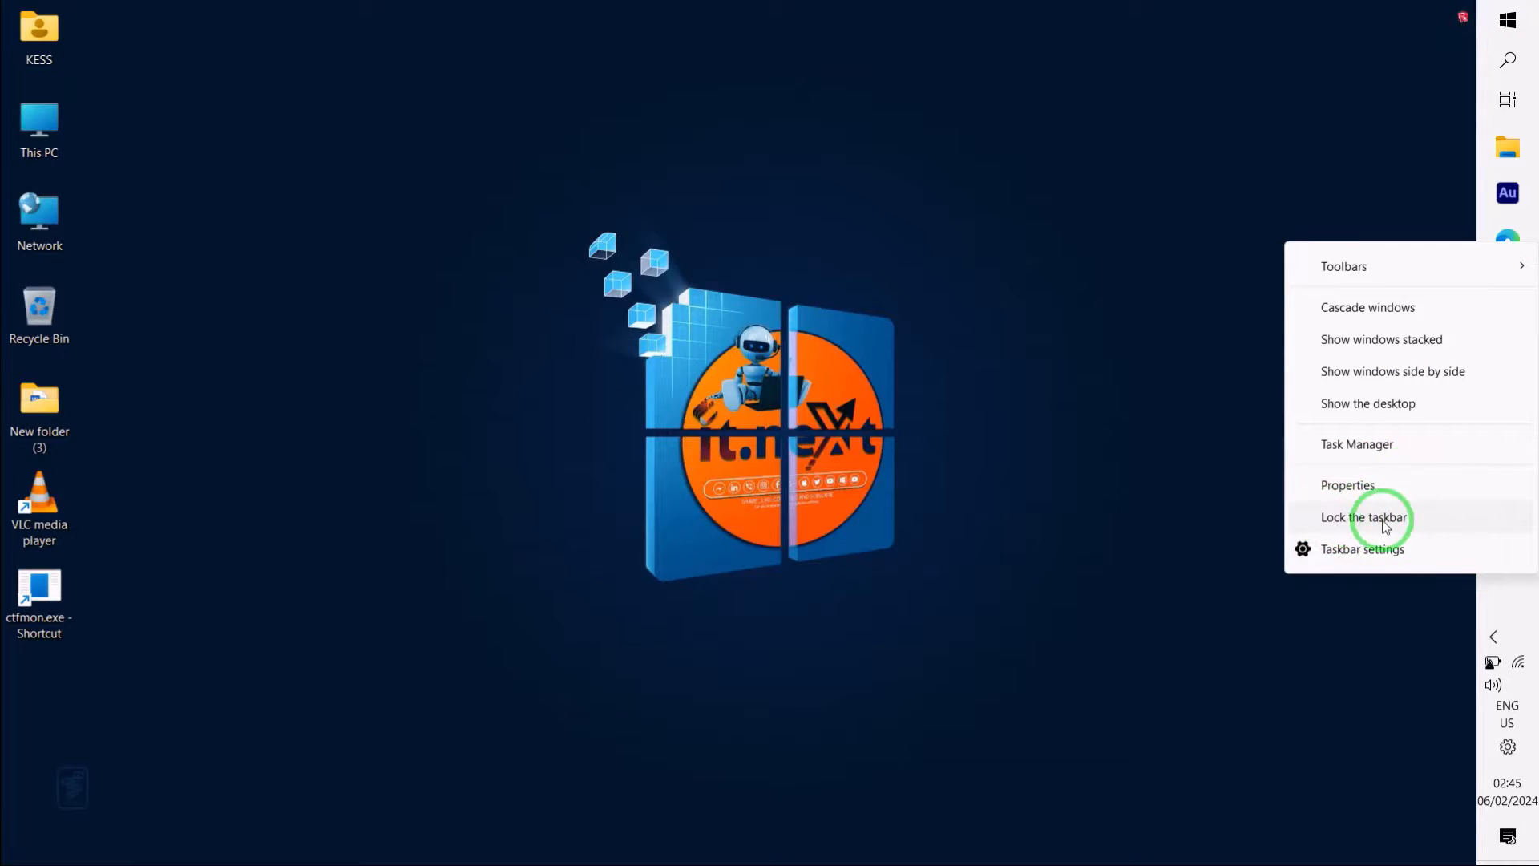
# Lock the taskbar at the right edge and switch Start to its All apps list.
pyautogui.click(1506, 19)
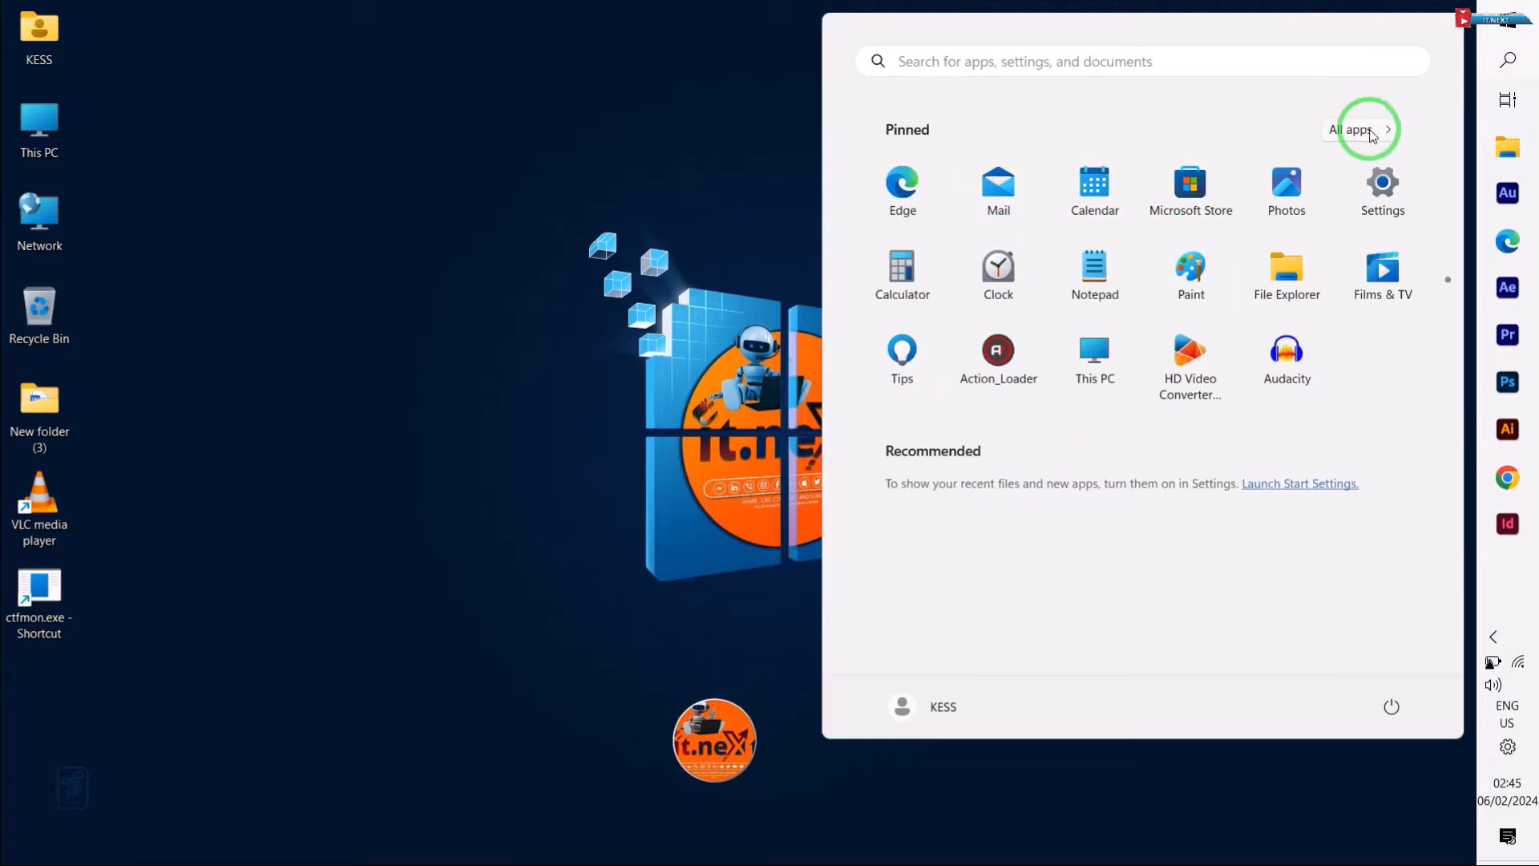
pyautogui.click(1356, 129)
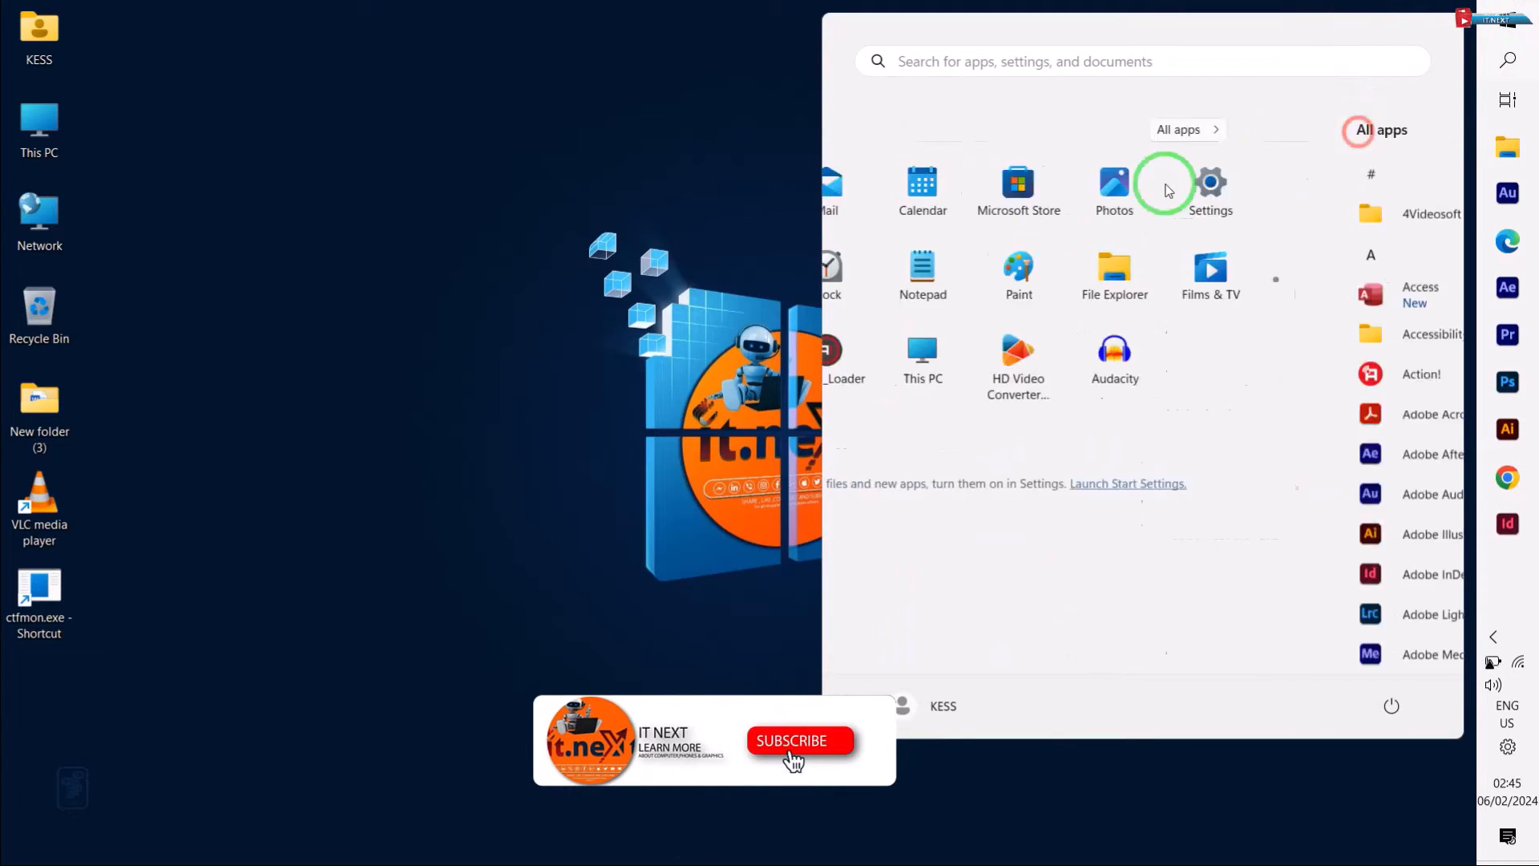